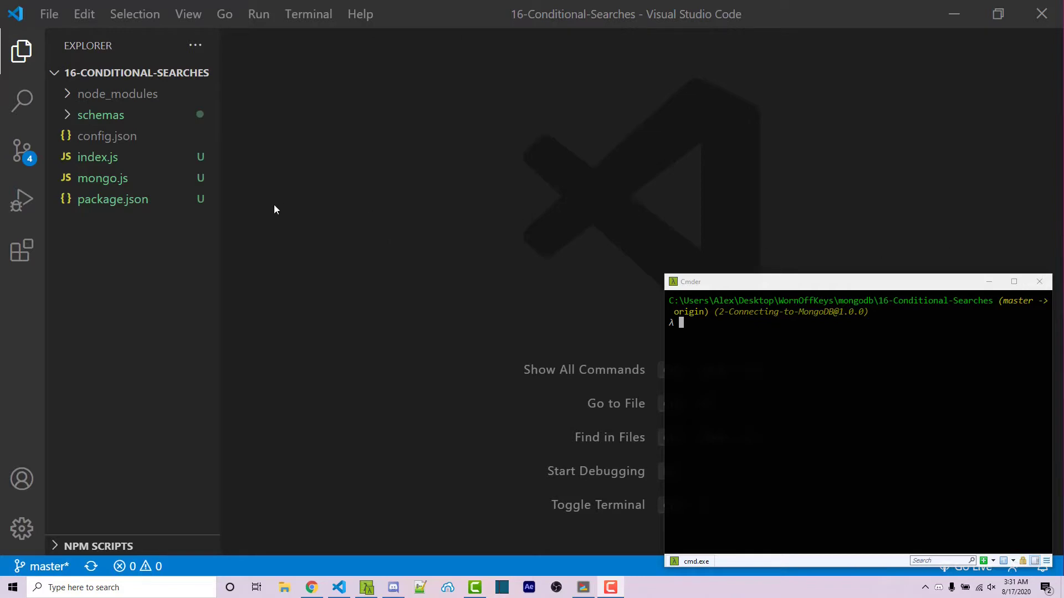
pyautogui.moveTo(117, 115)
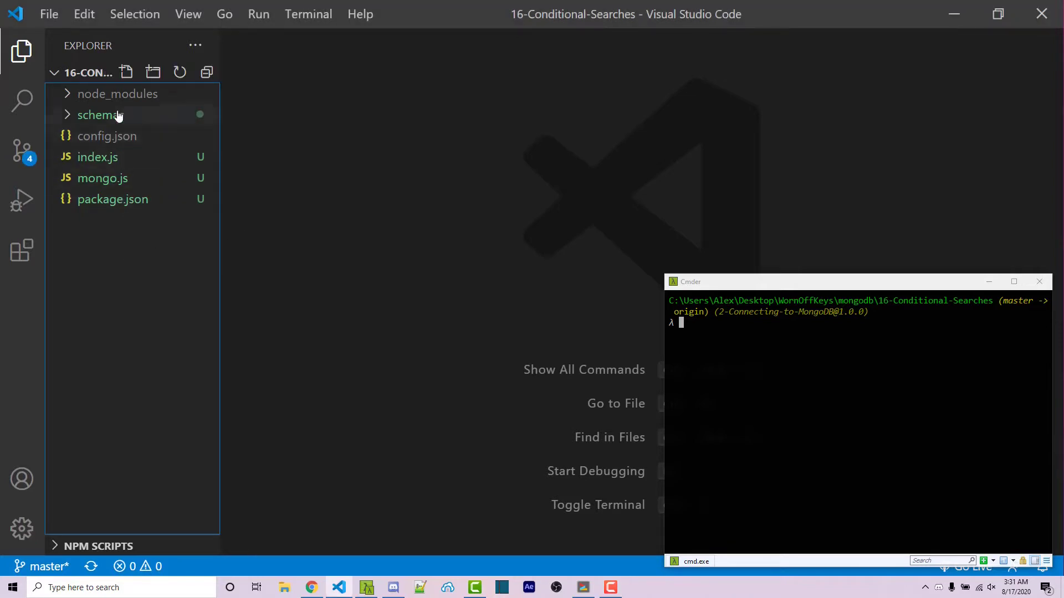
pyautogui.moveTo(118, 235)
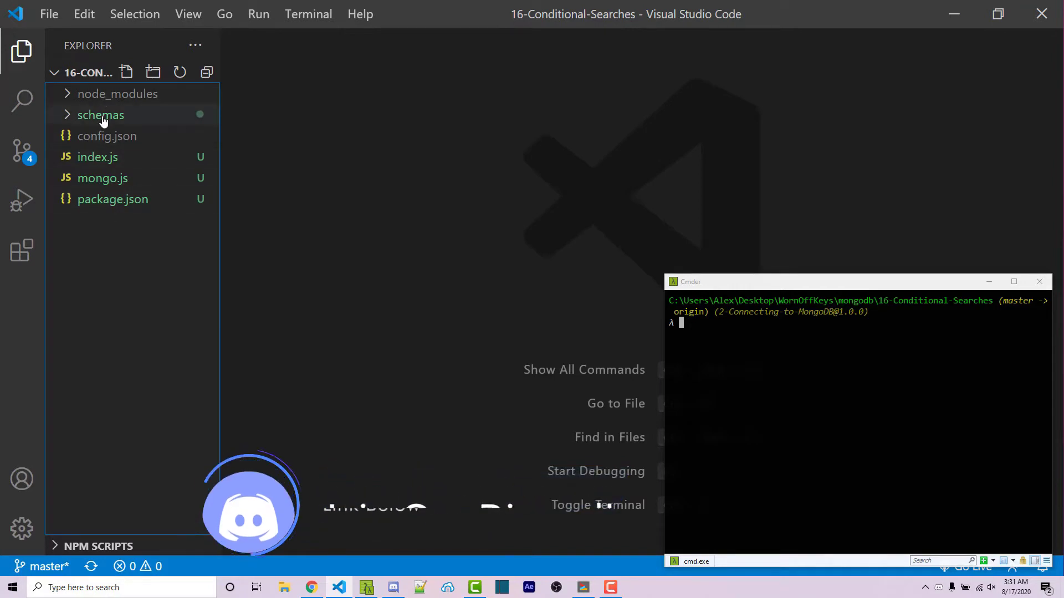
# Add 'level: Number,' after the pass field in user-schema.js and save it
pyautogui.click(100, 114)
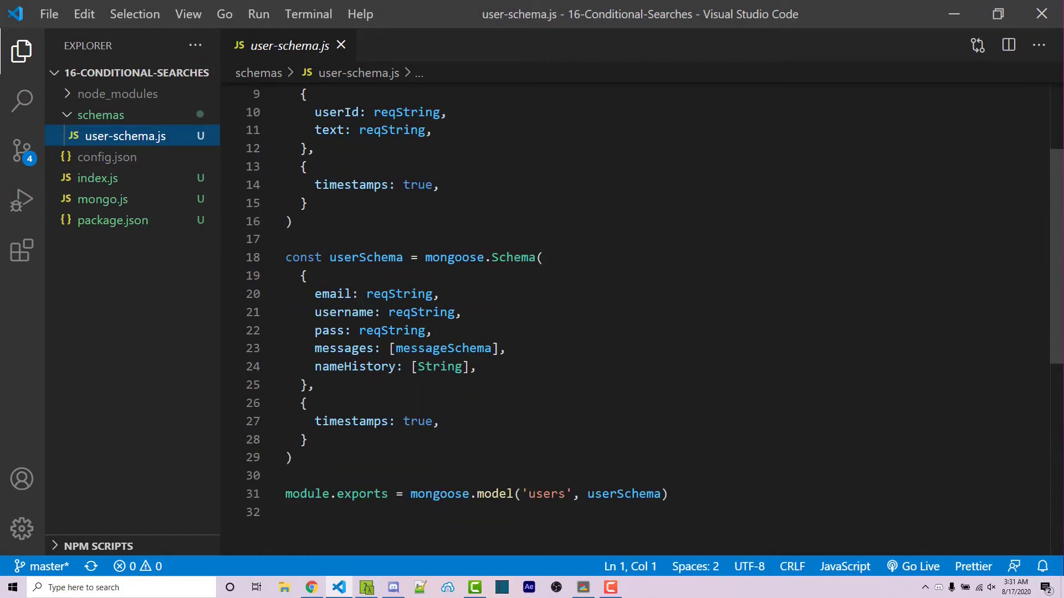
pyautogui.click(431, 331)
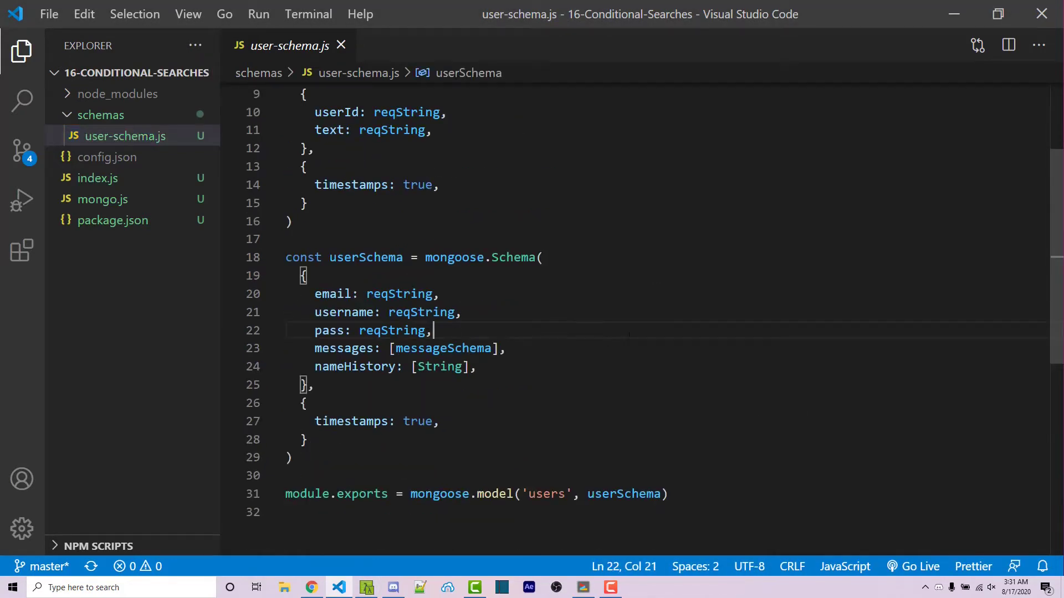
pyautogui.write('level:')
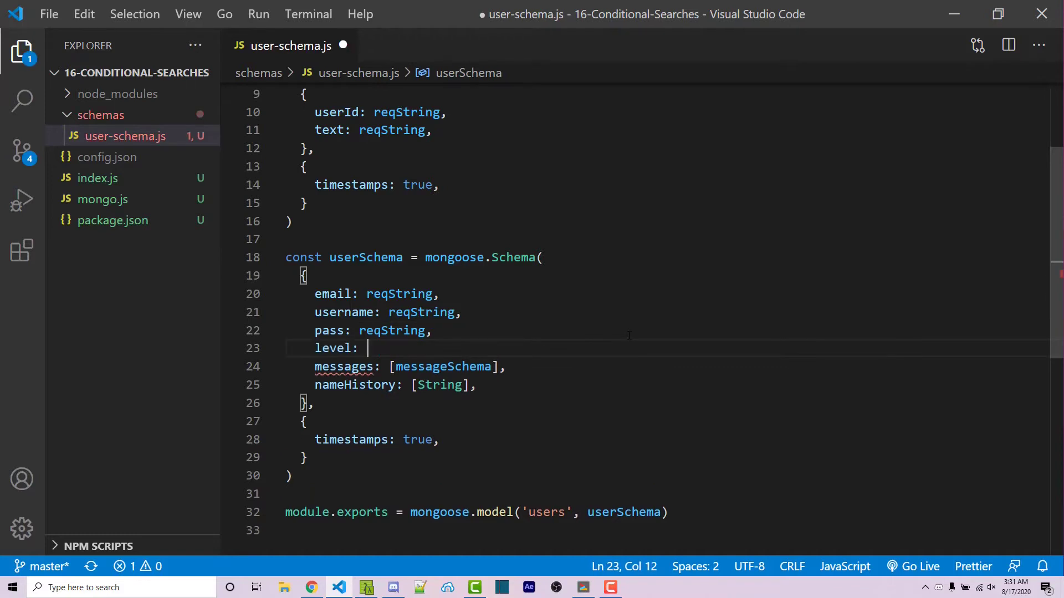
pyautogui.write('Number,')
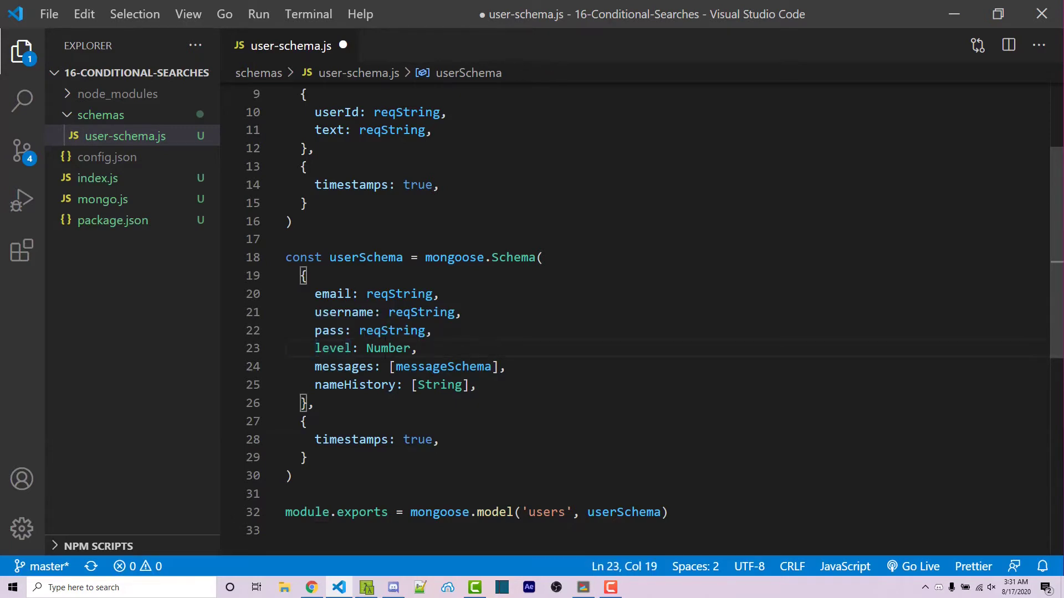
pyautogui.press('ctrl+s')
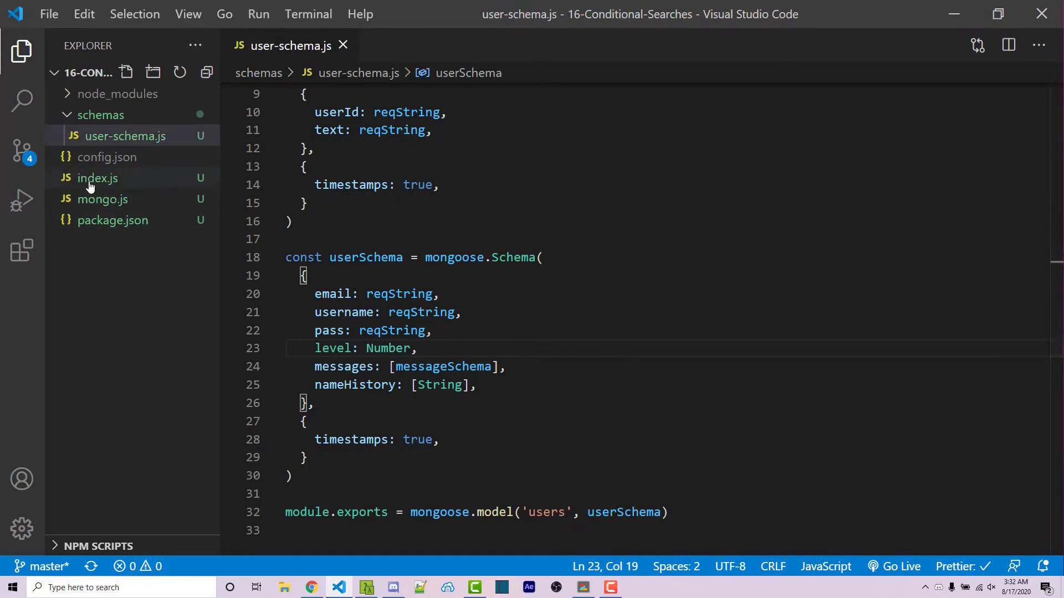
# Open index.js beside the user schema, with a blank line in the try block
pyautogui.click(97, 178)
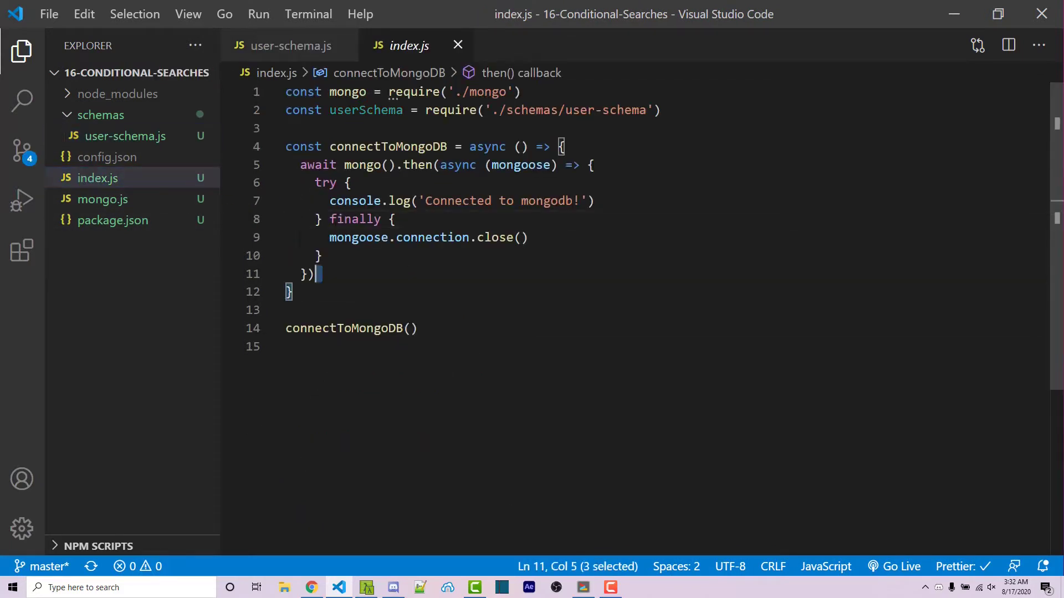
pyautogui.click(588, 200)
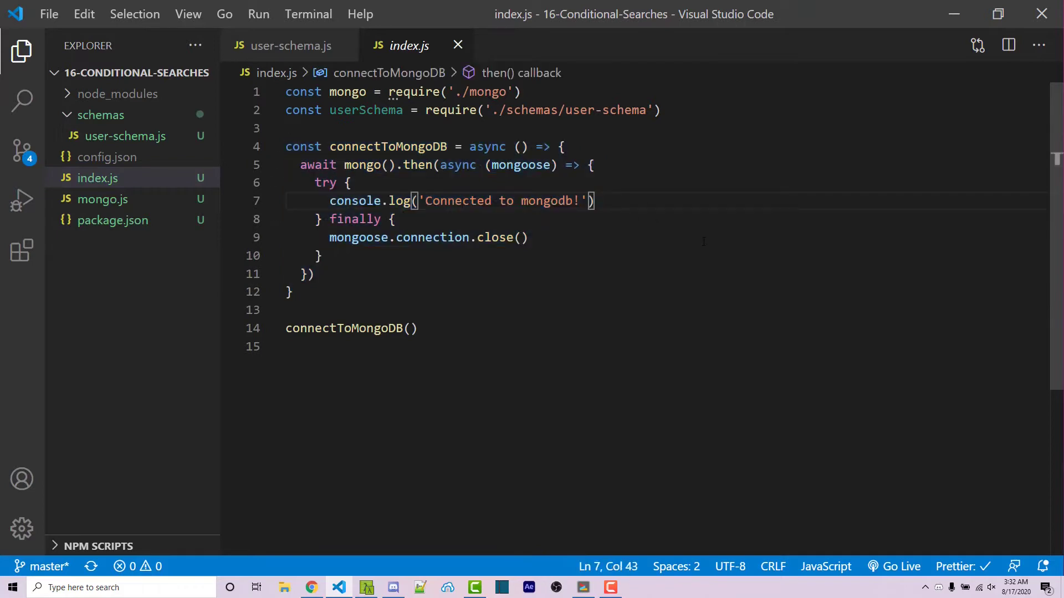
pyautogui.press('Enter')
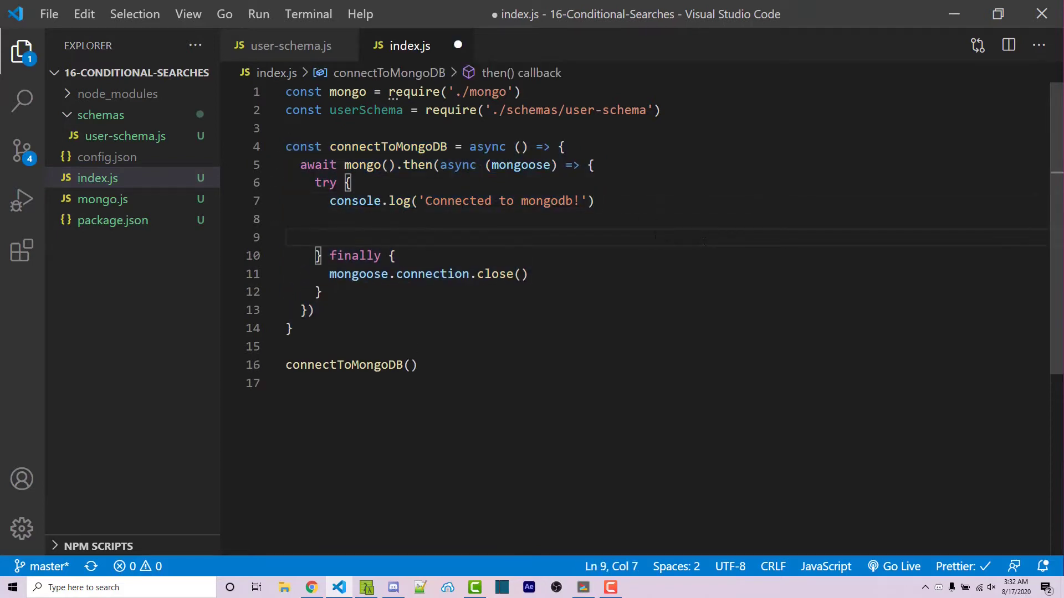
pyautogui.moveTo(415, 165)
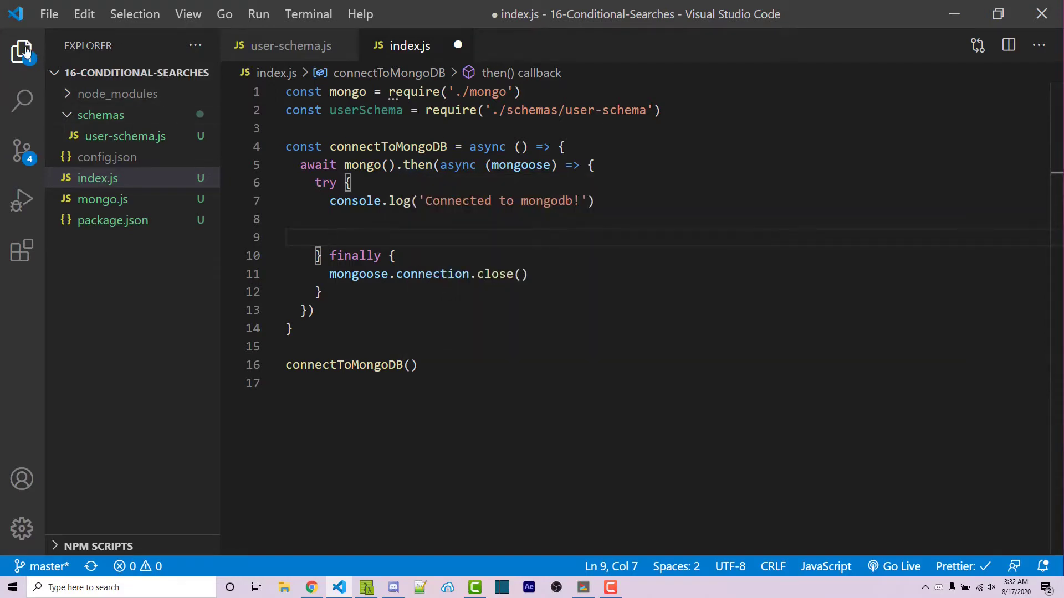
pyautogui.click(290, 45)
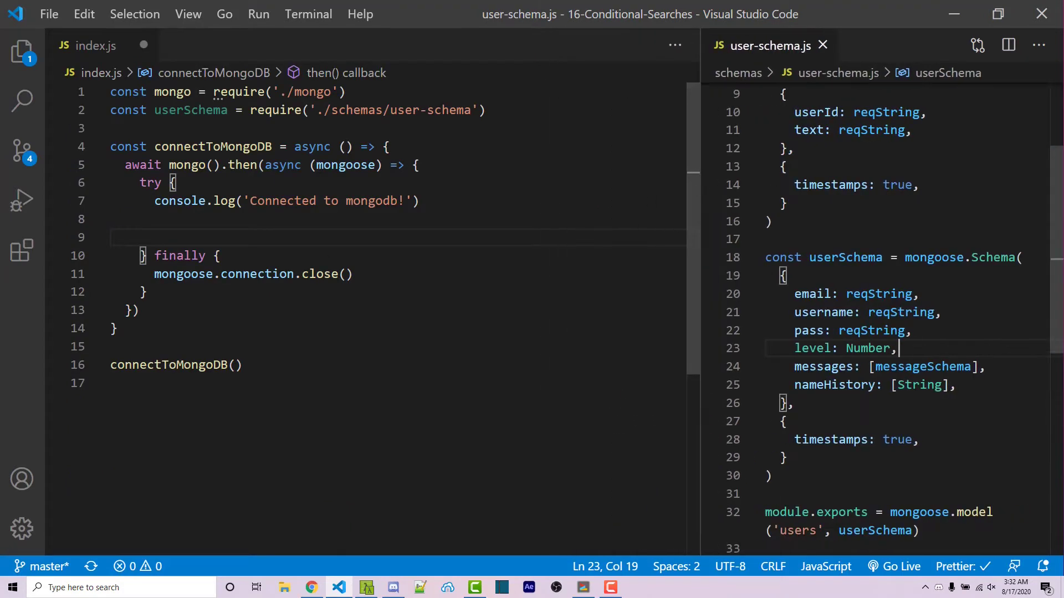
# Write an await new userSchema({}).save() skeleton in index.js
pyautogui.click(272, 236)
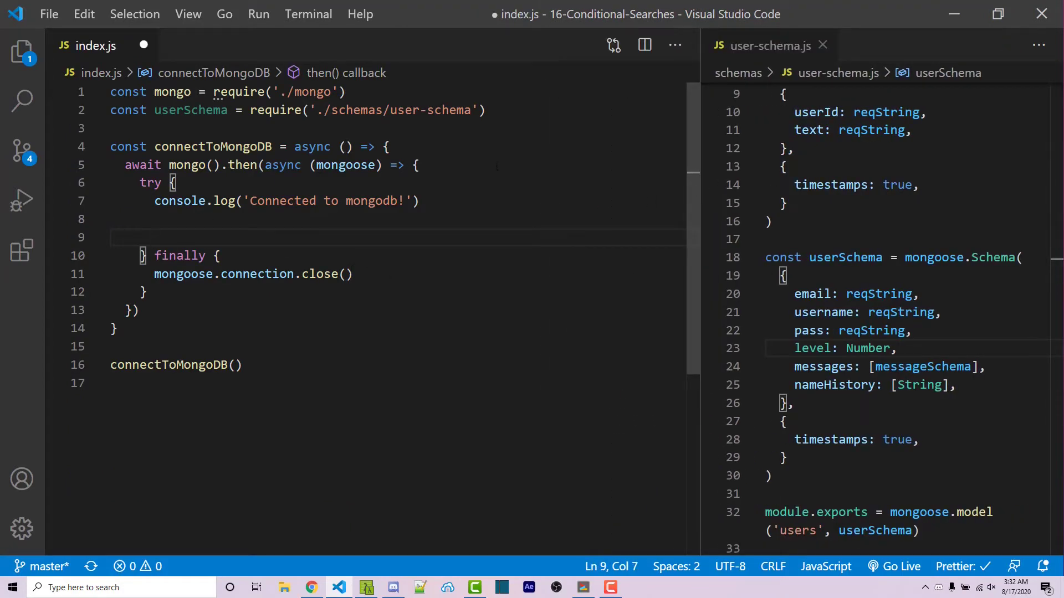
pyautogui.write('await new userSchema')
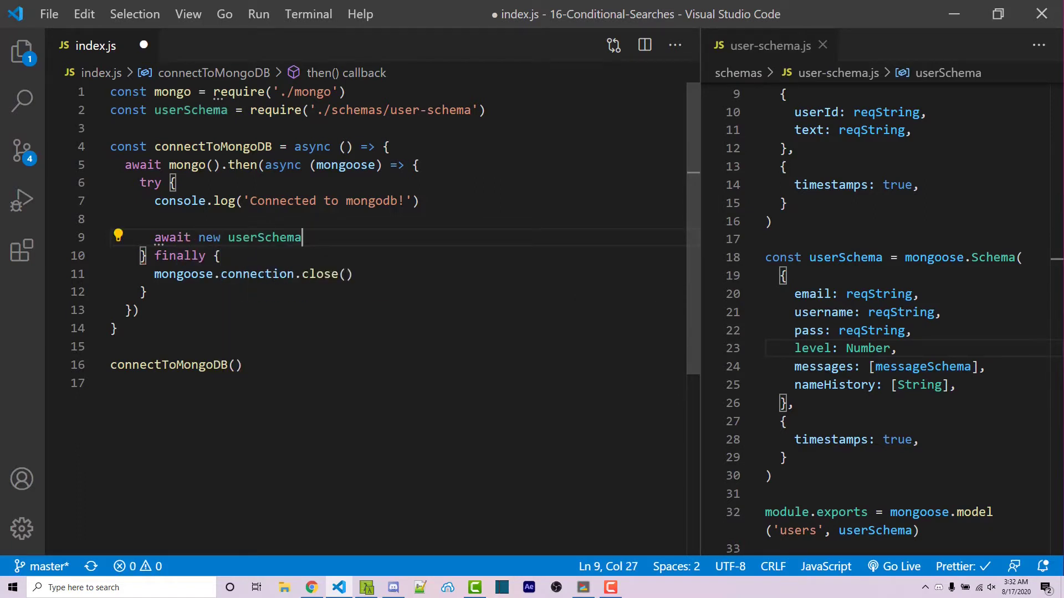
pyautogui.write('()')
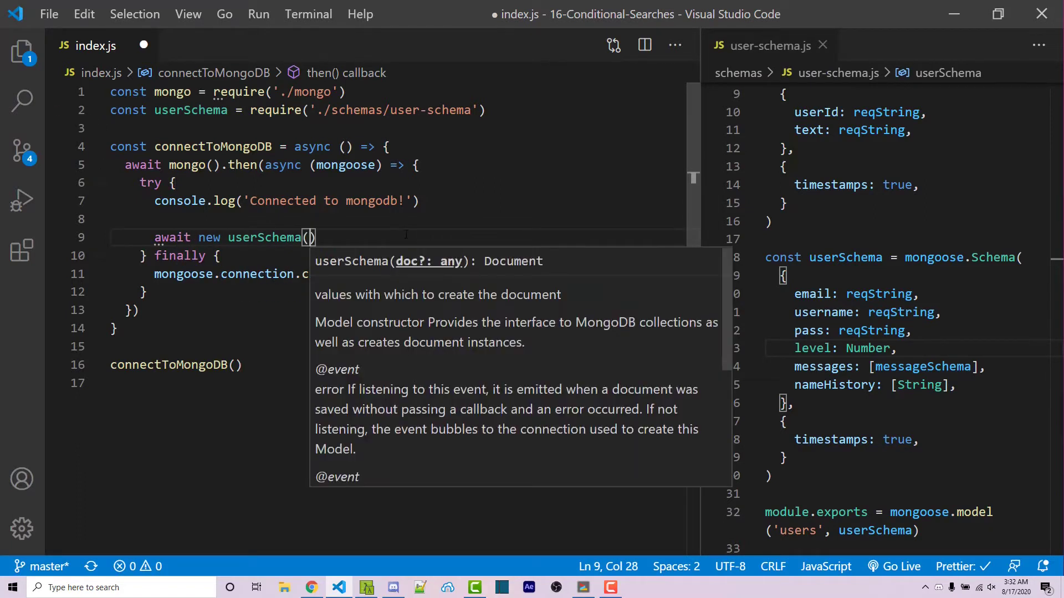
pyautogui.write('{')
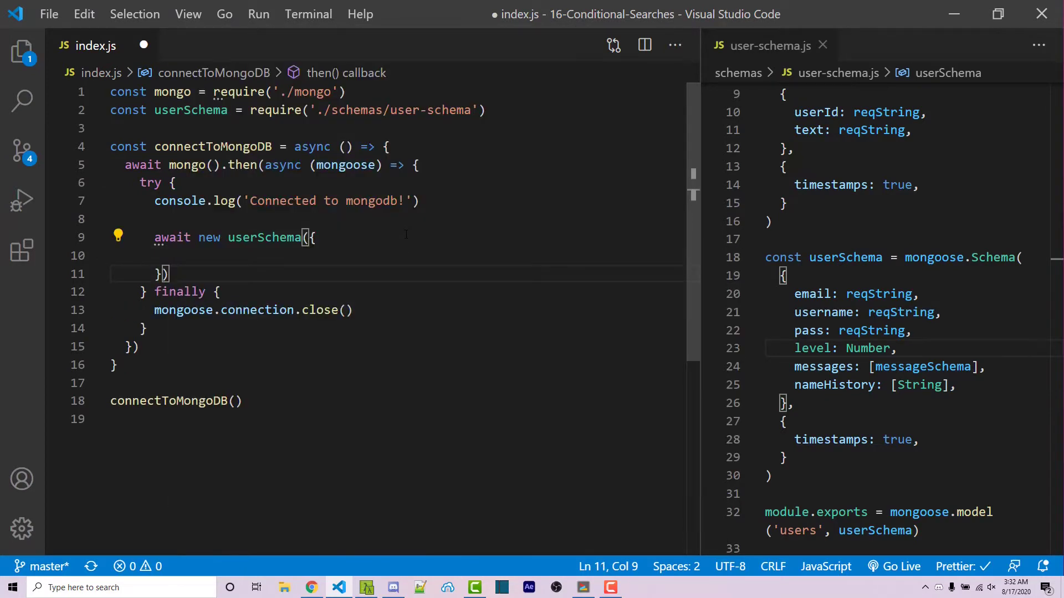
pyautogui.write('.save()')
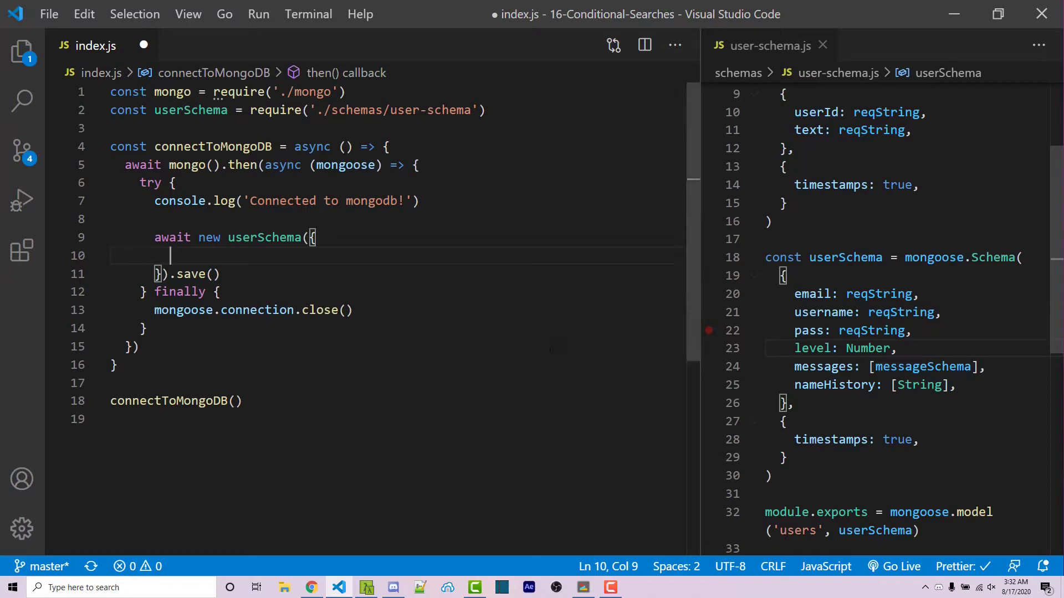
pyautogui.write("email: 'testi")
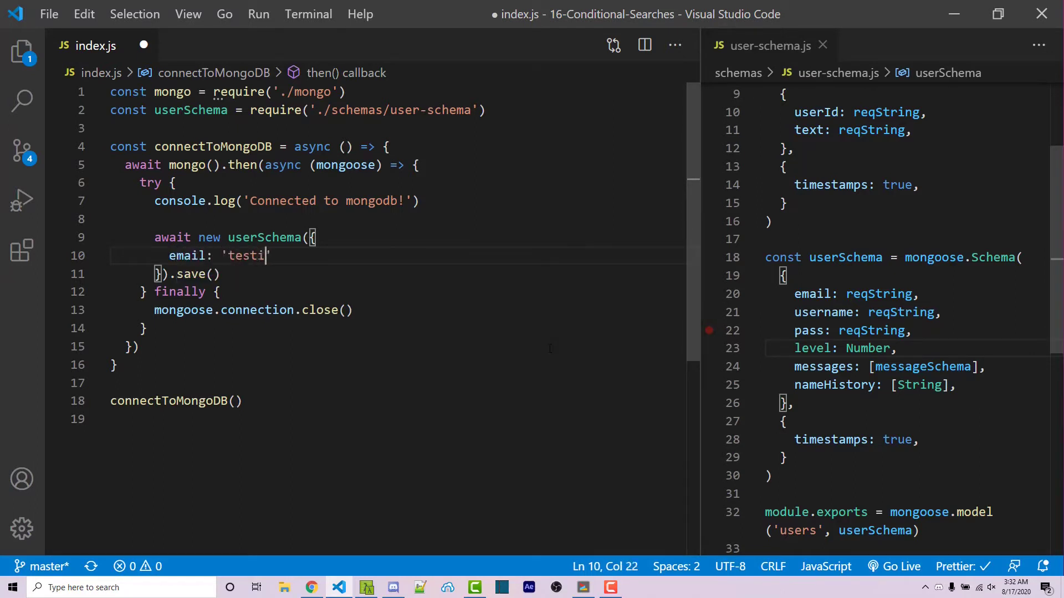
pyautogui.write('ng@test.com')
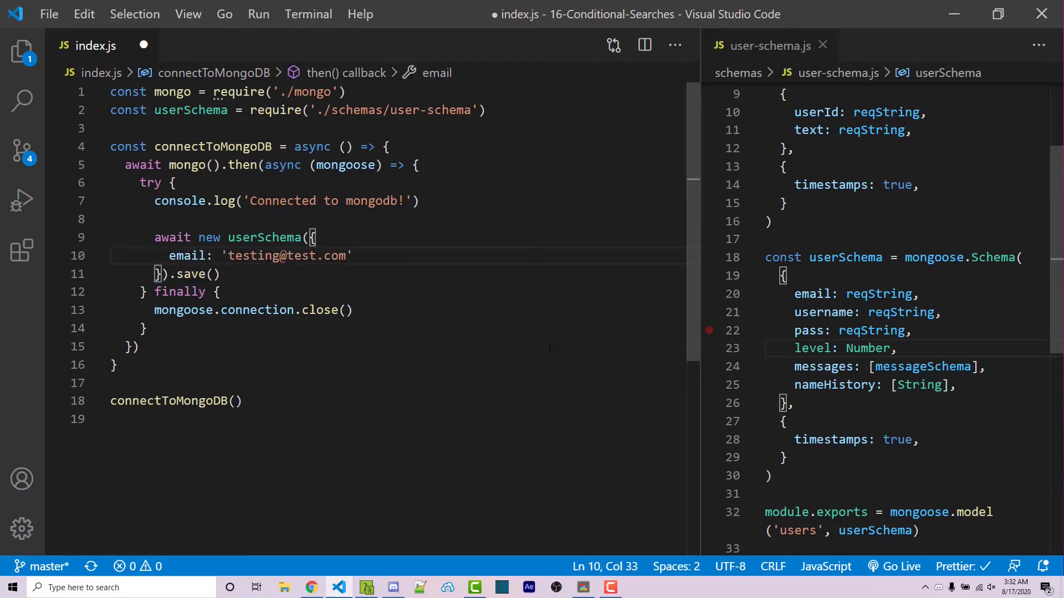
pyautogui.write(',')
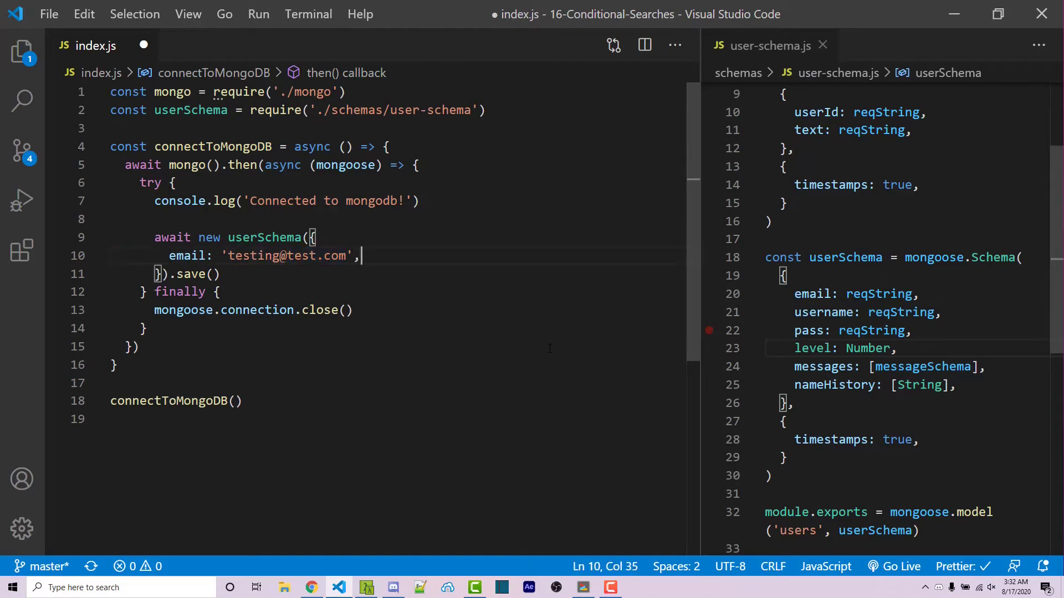
pyautogui.write('username')
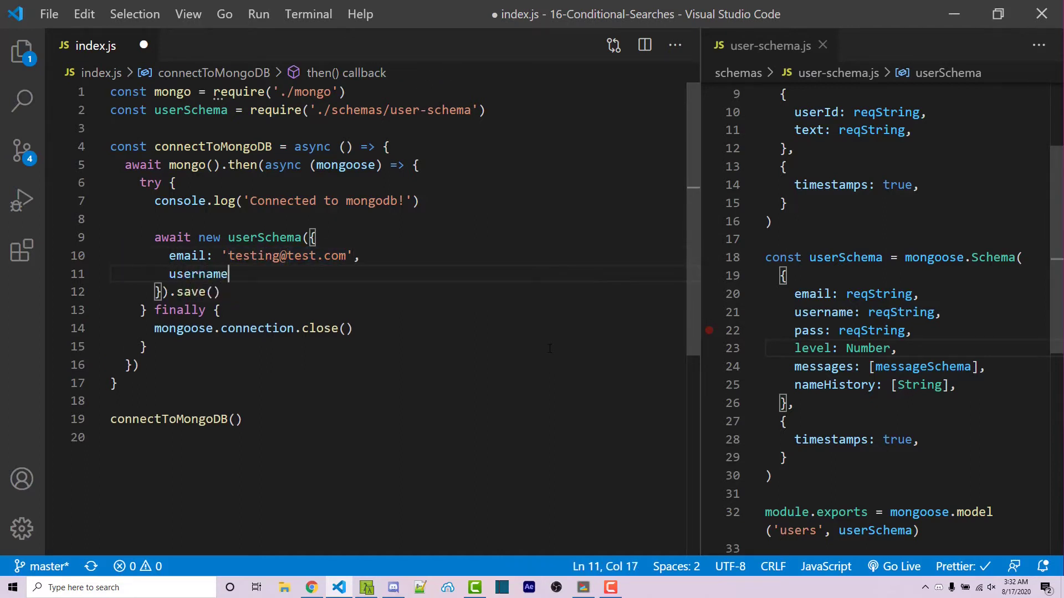
pyautogui.write(": 'Test',")
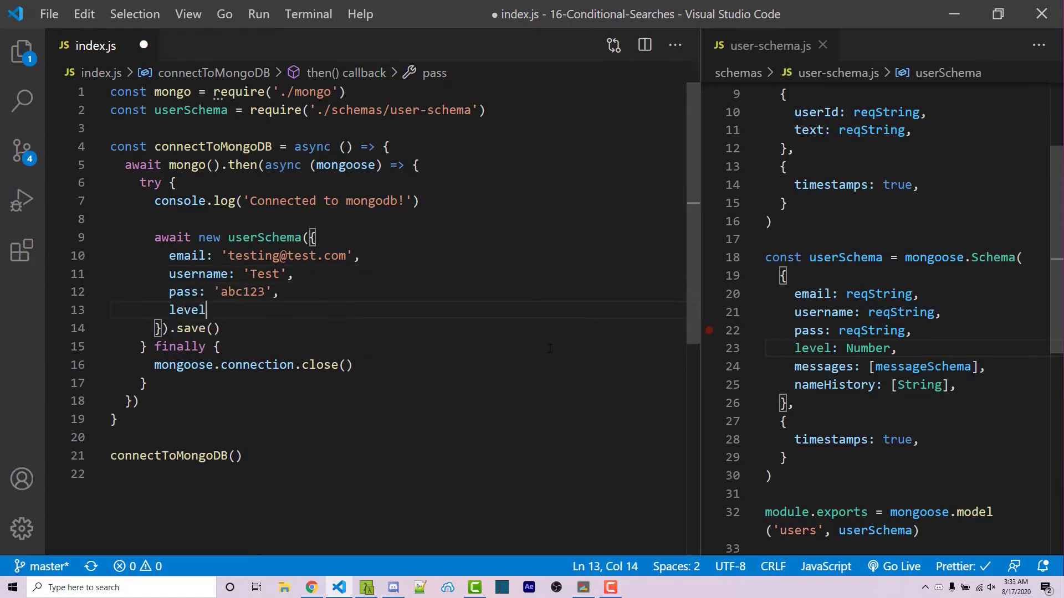
pyautogui.write(': 10,')
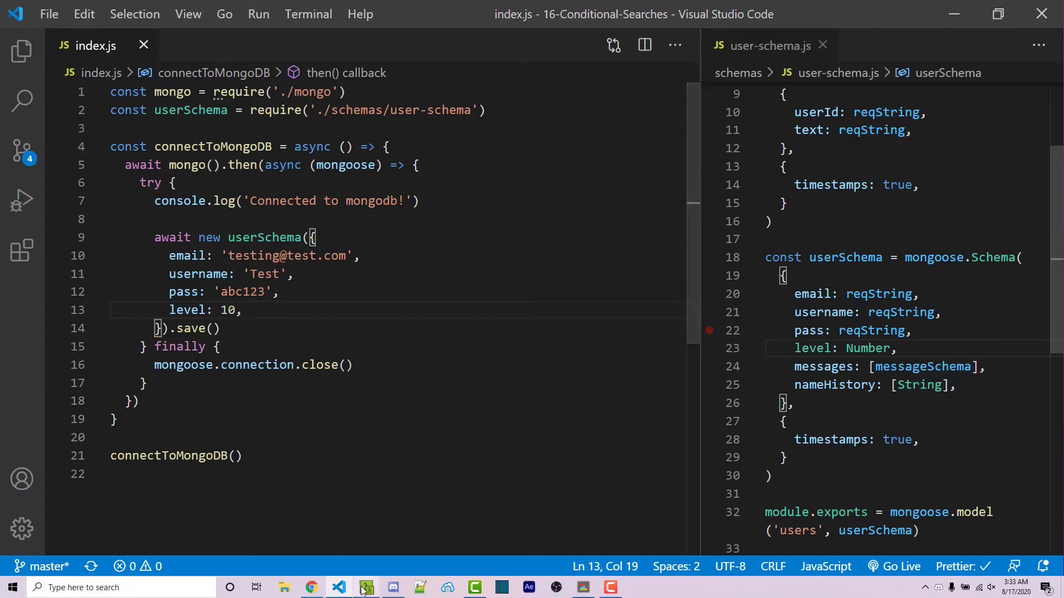
pyautogui.click(367, 587)
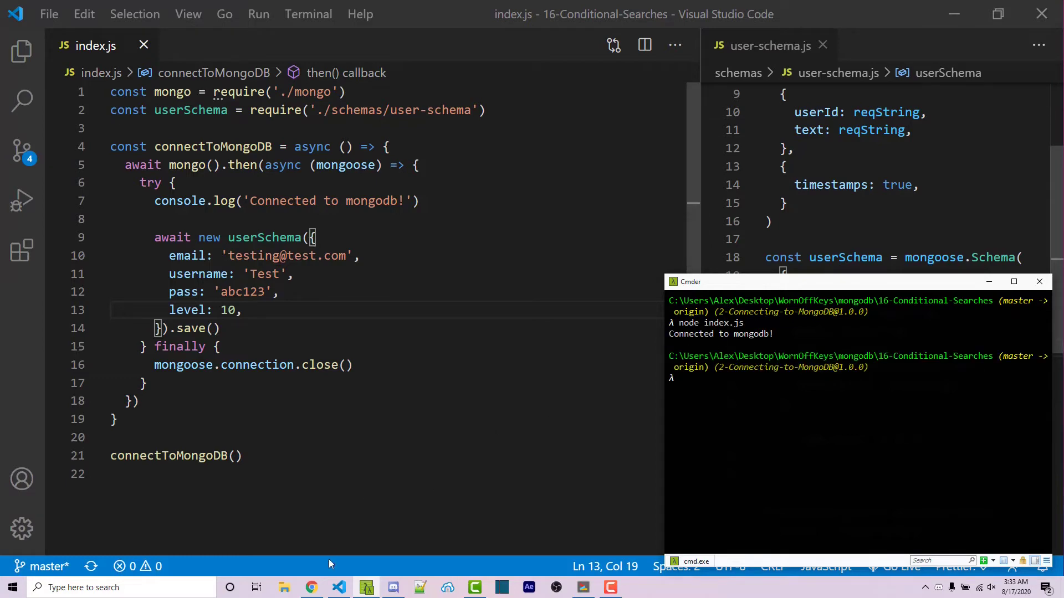
# Reload the Atlas users collection to show the Test user document with level 10
pyautogui.click(311, 587)
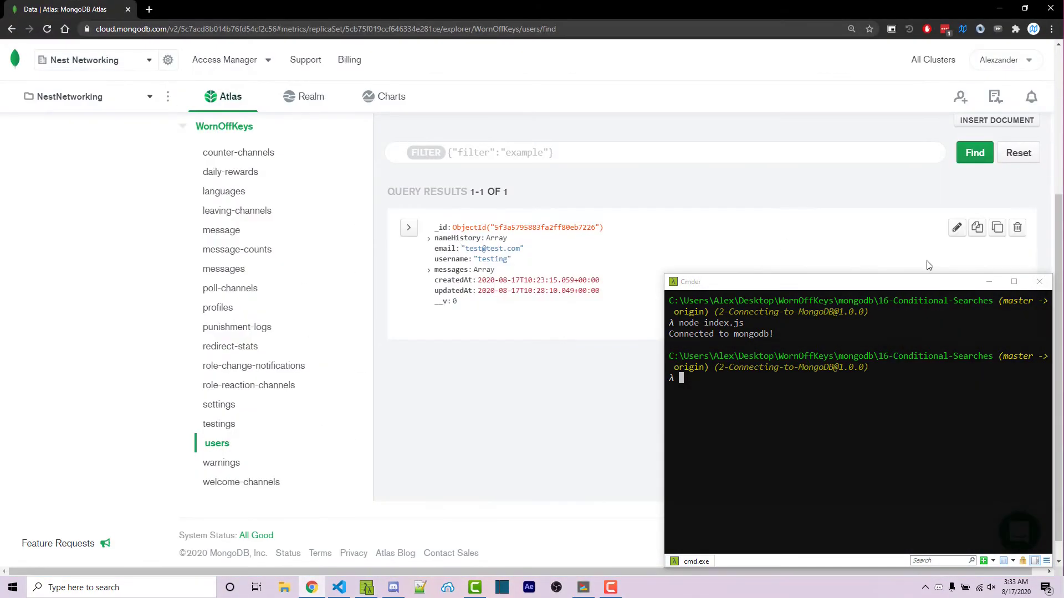
pyautogui.click(973, 153)
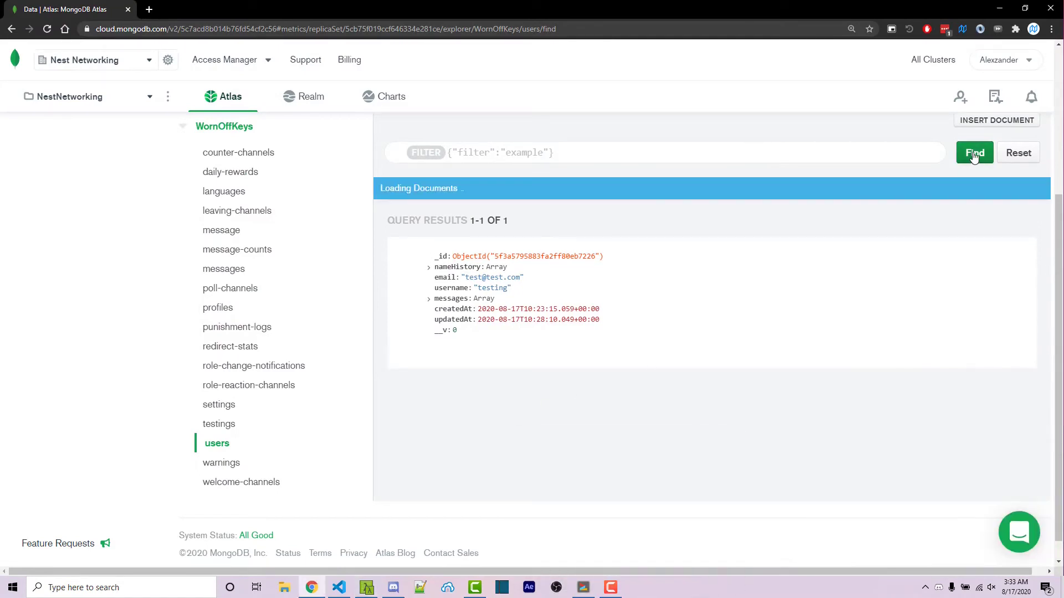
pyautogui.click(974, 153)
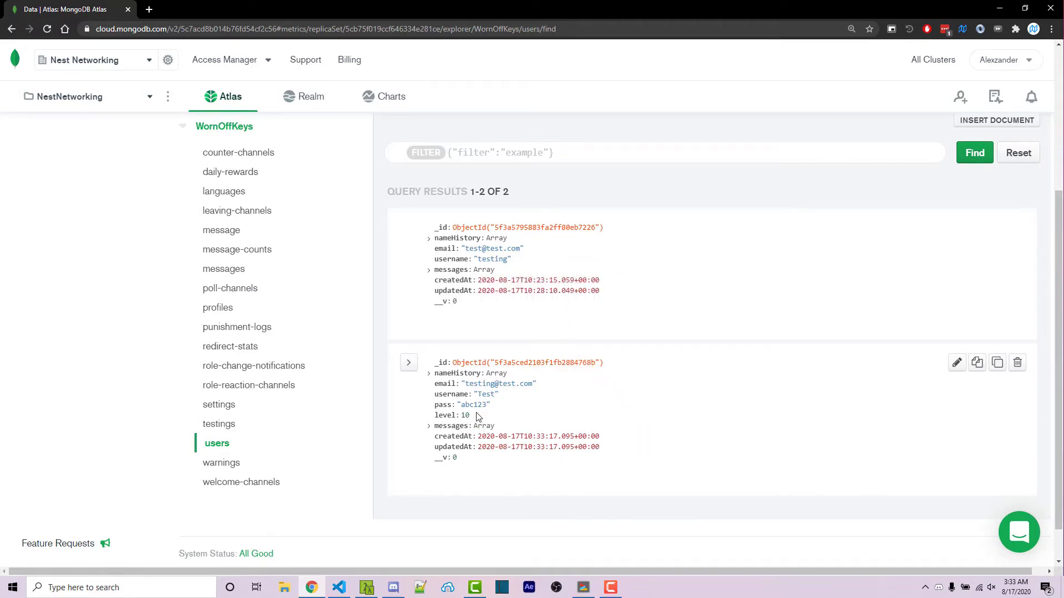
pyautogui.moveTo(338, 587)
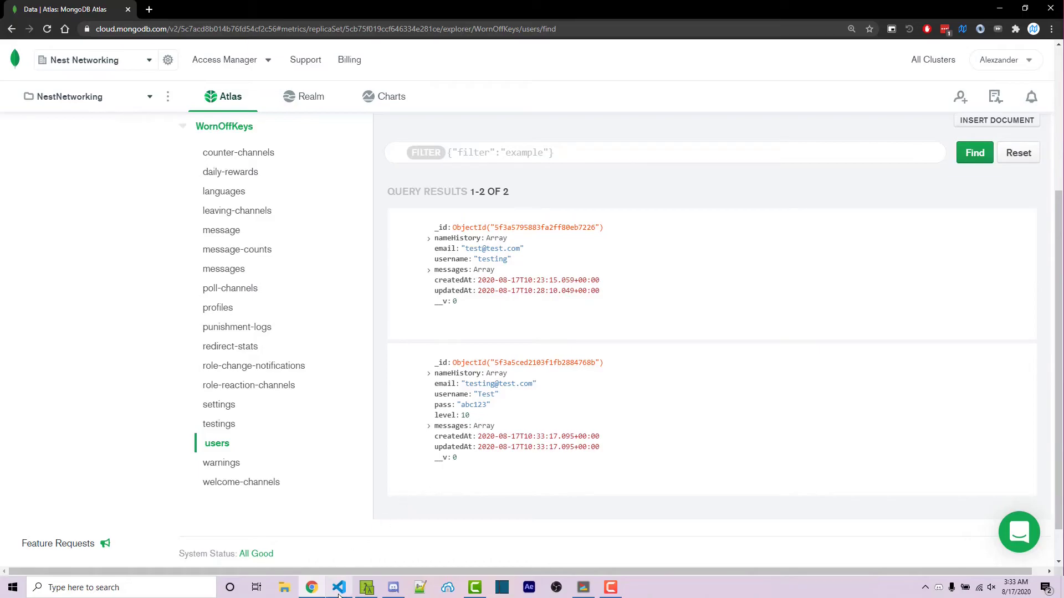
# Add a 'Creating a...' comment and comment out the test-user save block
pyautogui.click(339, 588)
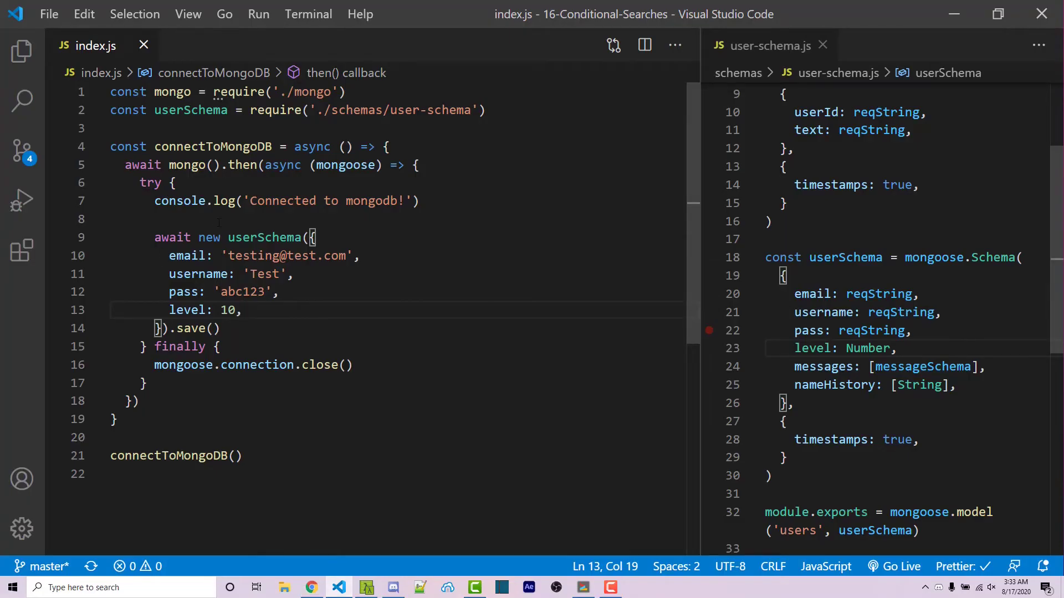
pyautogui.write('//')
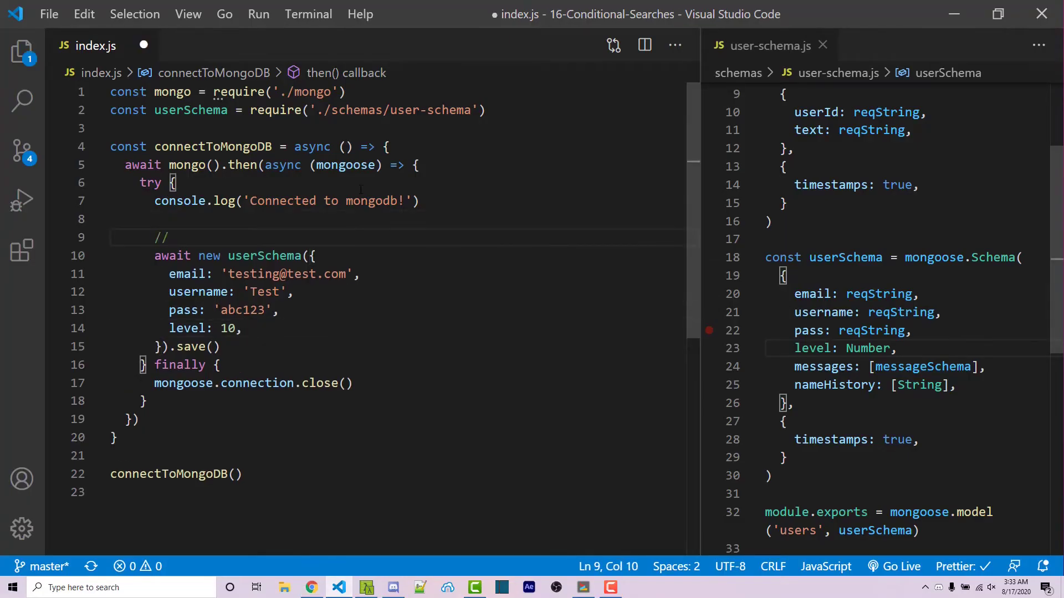
pyautogui.write('Creating a test user')
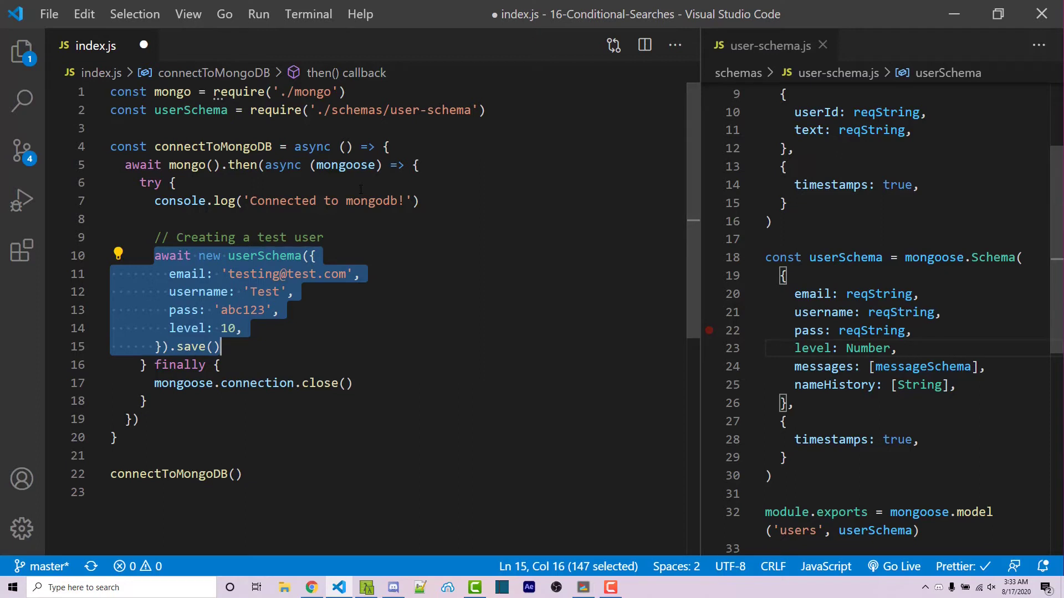
pyautogui.press('ctrl+/')
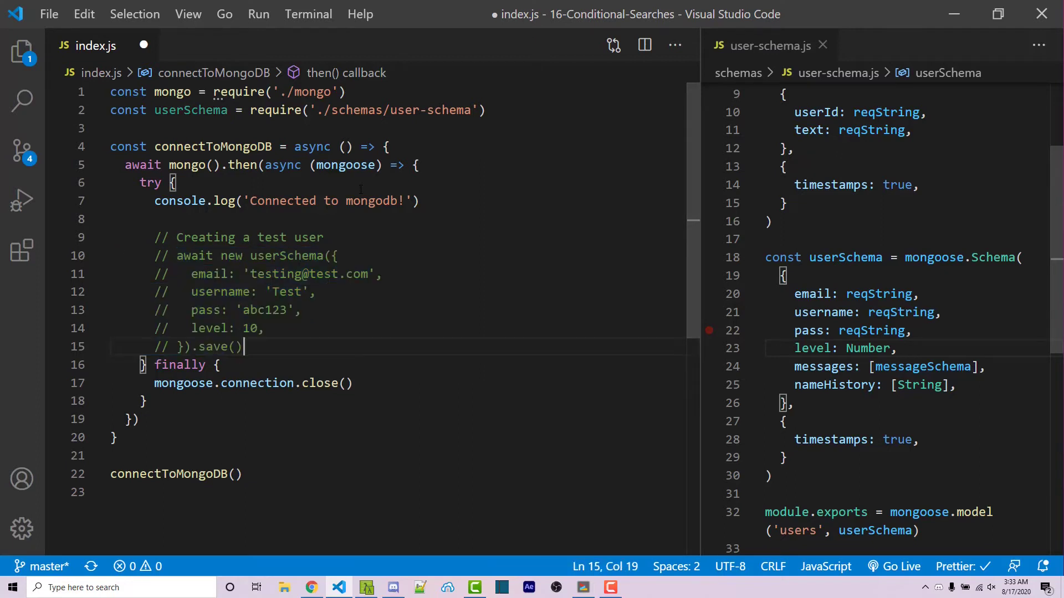
# Add a search comment, query userSchema.find with level $gt 5, and log 'RESULTS:'
pyautogui.write('// Search for users with a')
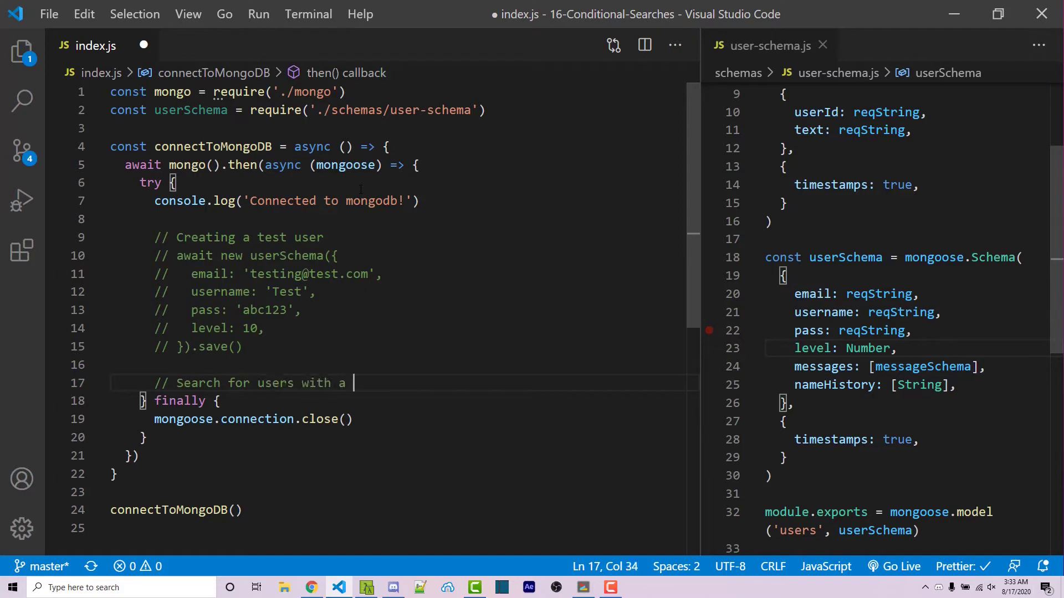
pyautogui.write('level > 10')
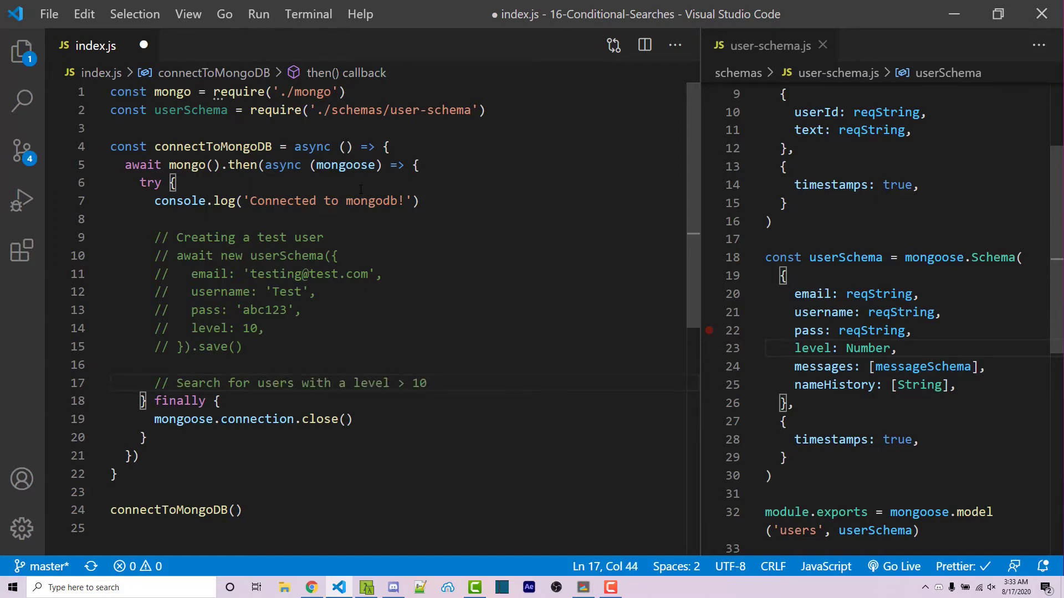
pyautogui.write('const results')
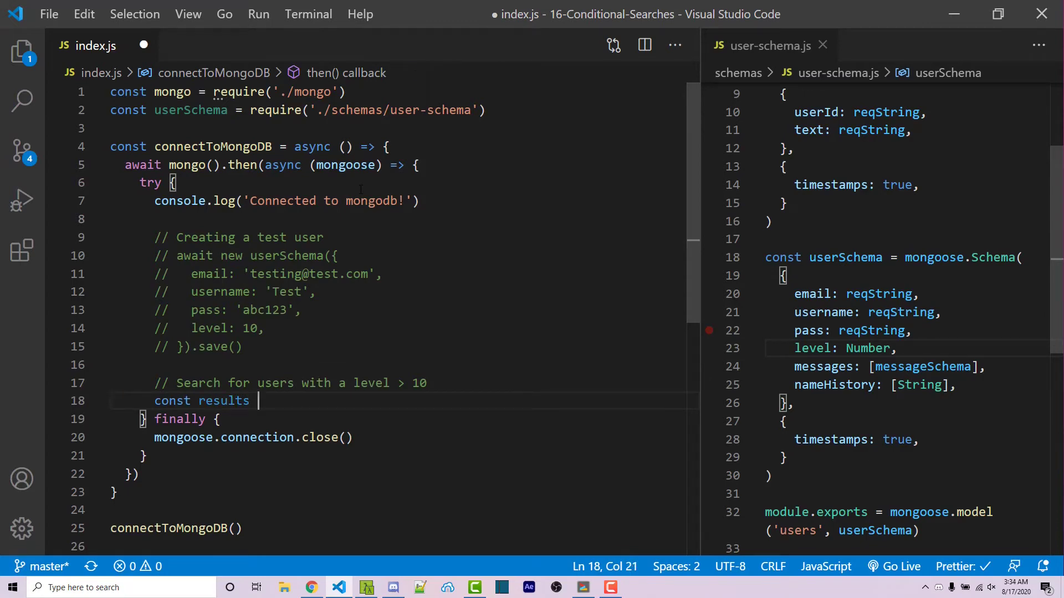
pyautogui.write('= await u')
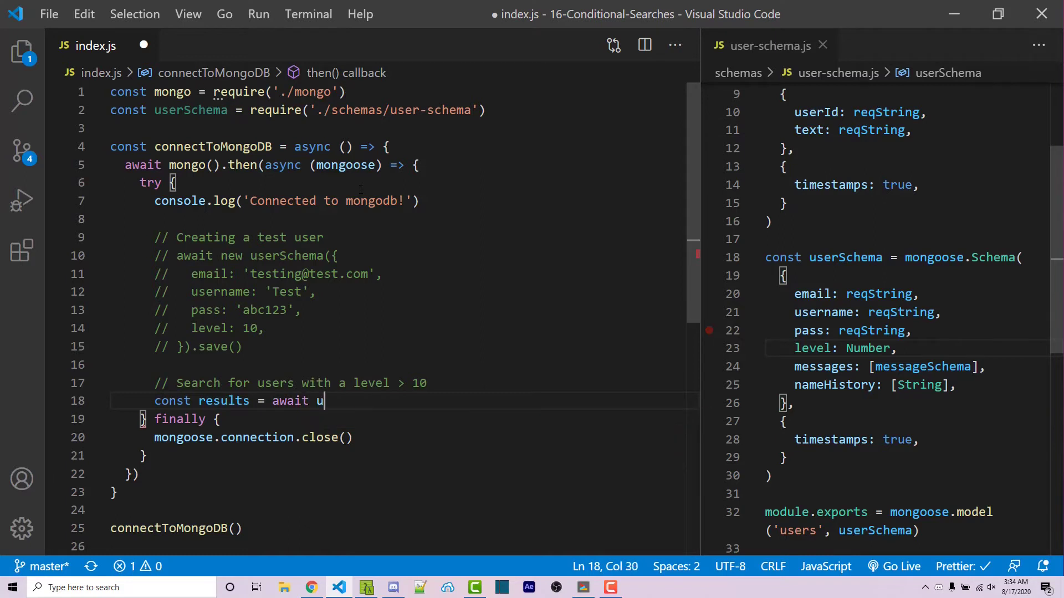
pyautogui.write('serSchema.find({')
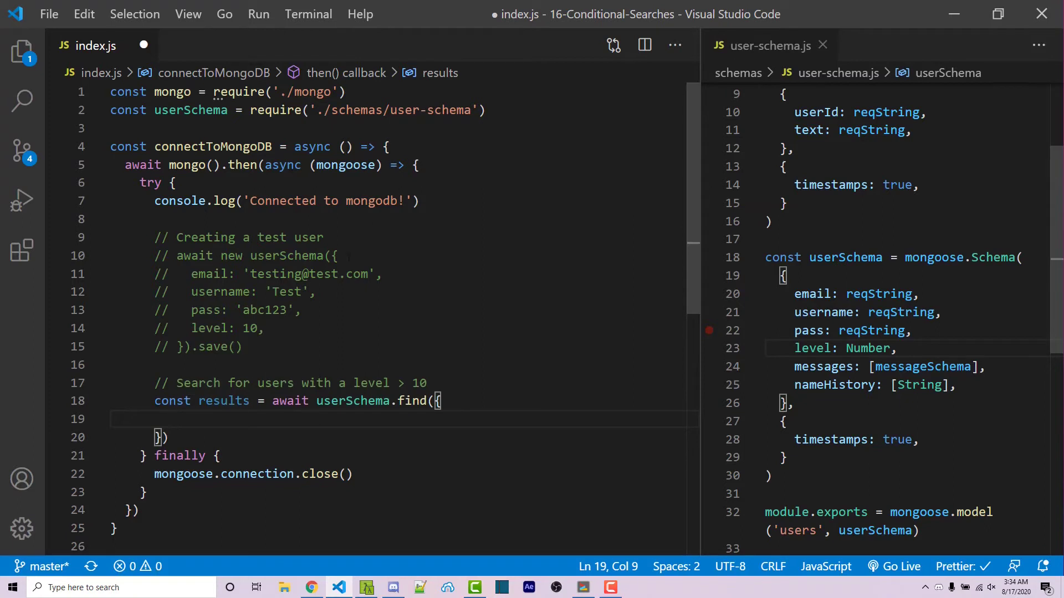
pyautogui.write('level')
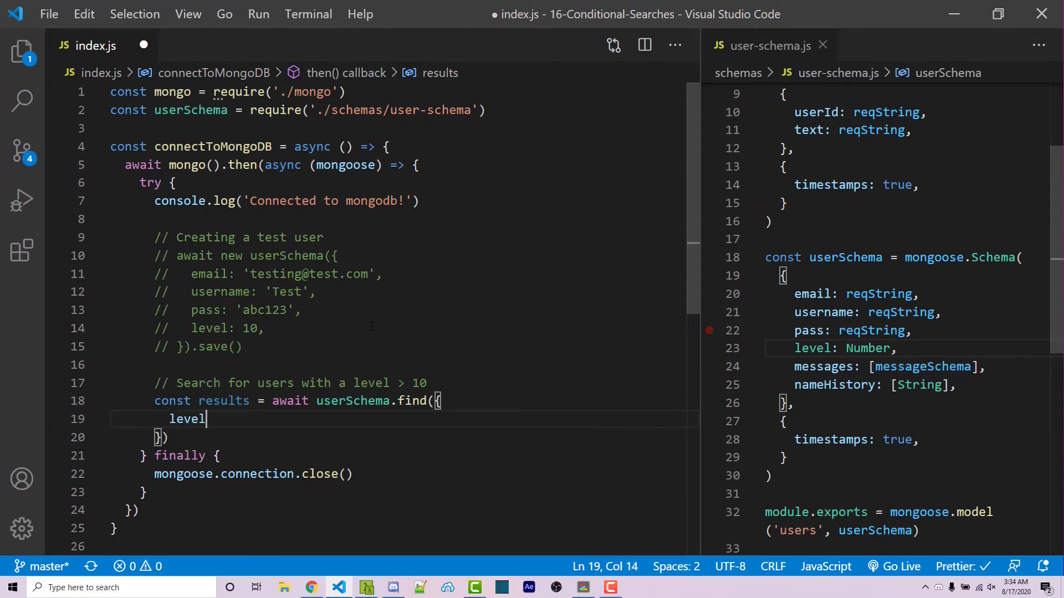
pyautogui.write(': {')
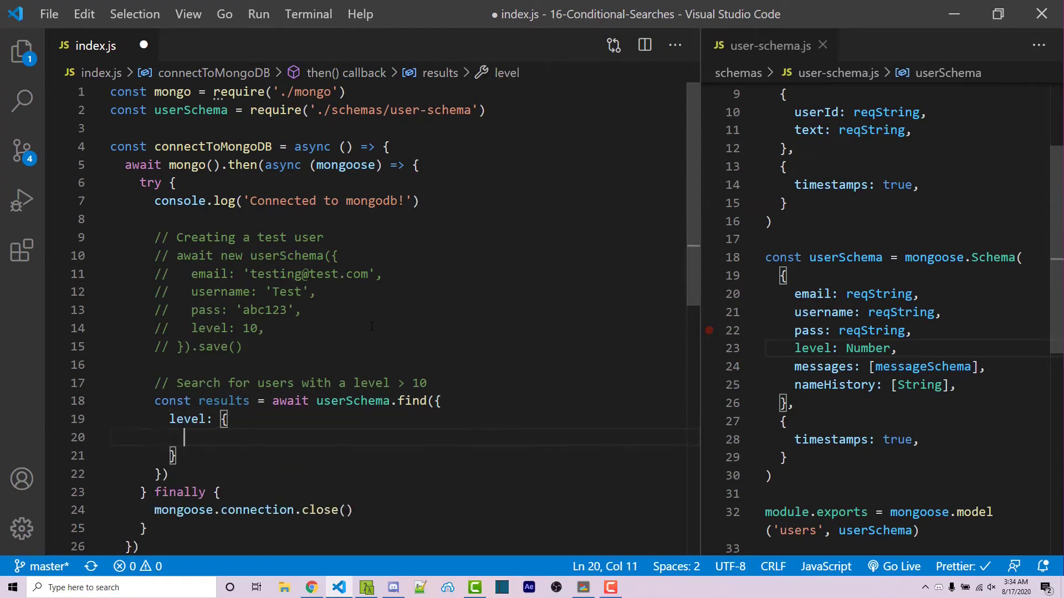
pyautogui.write('$')
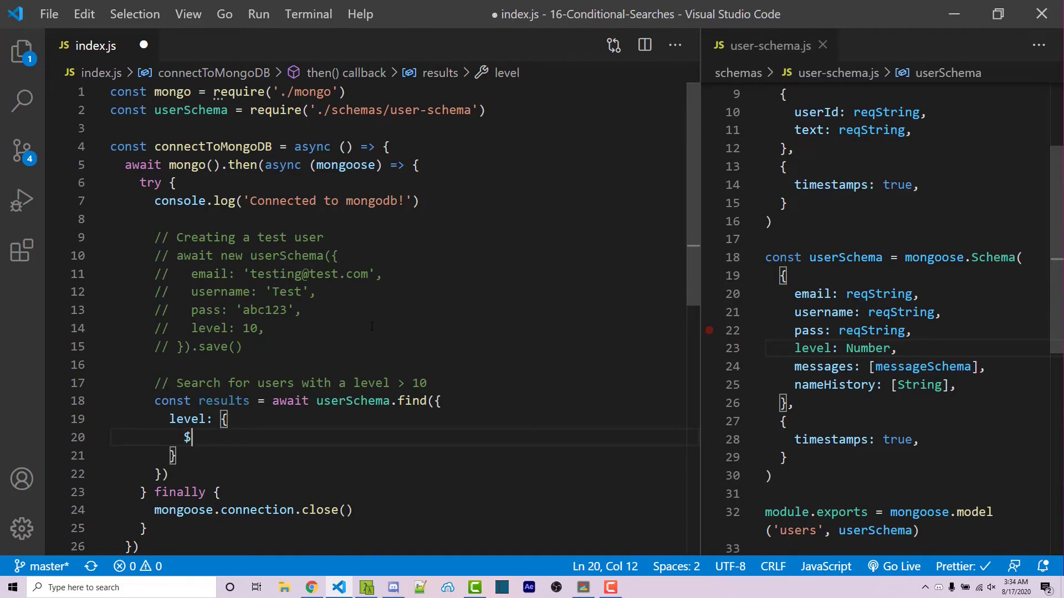
pyautogui.write('gt: 5')
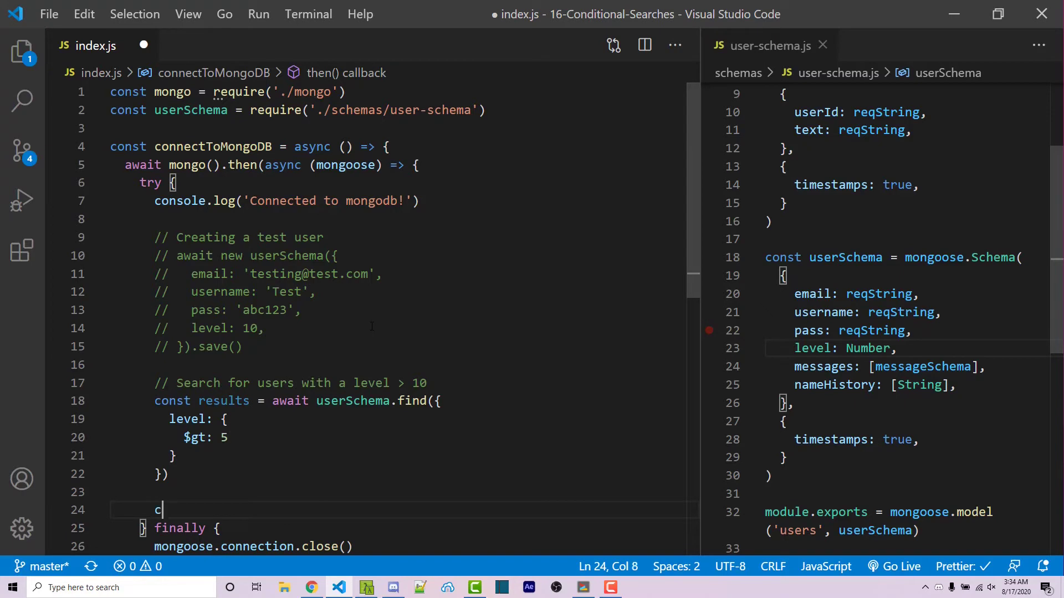
pyautogui.write("onsole.log('RESULTS:', results")
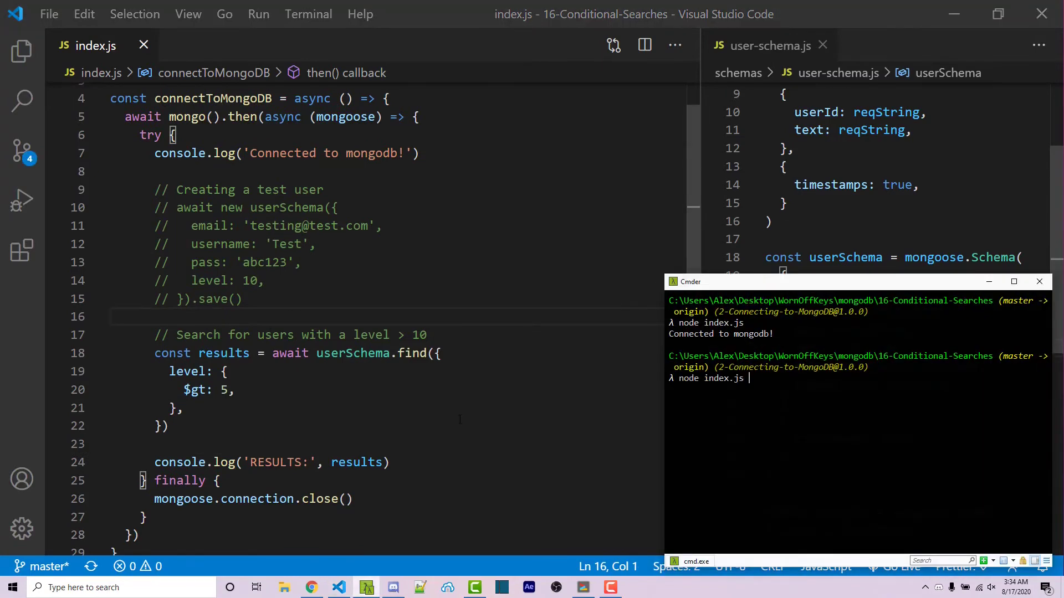
# Run the $gt query at 5, then change the threshold to 50 and then 10
pyautogui.press('Return')
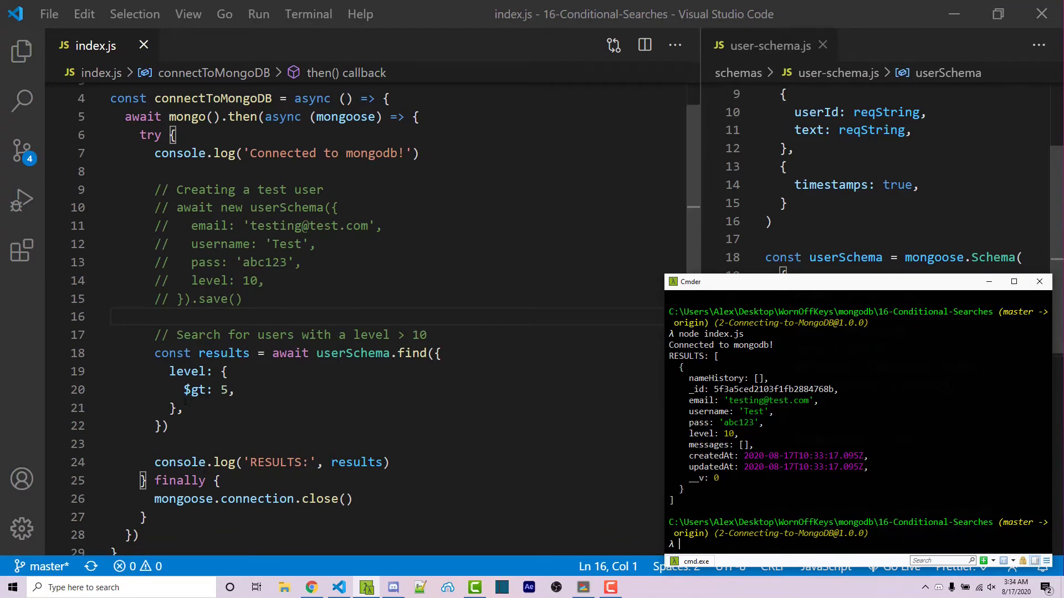
pyautogui.click(245, 389)
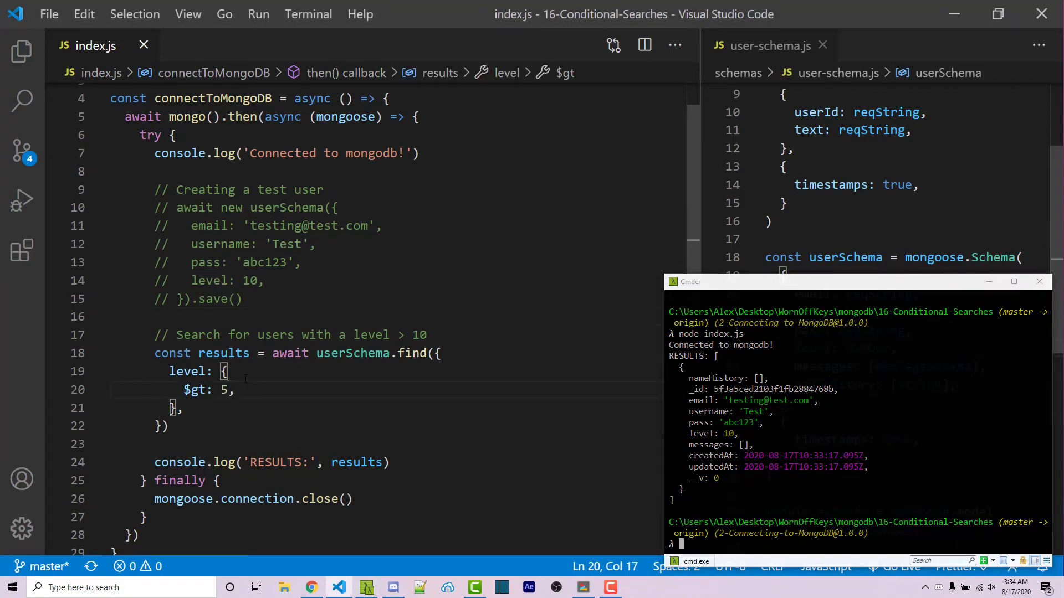
pyautogui.write('0')
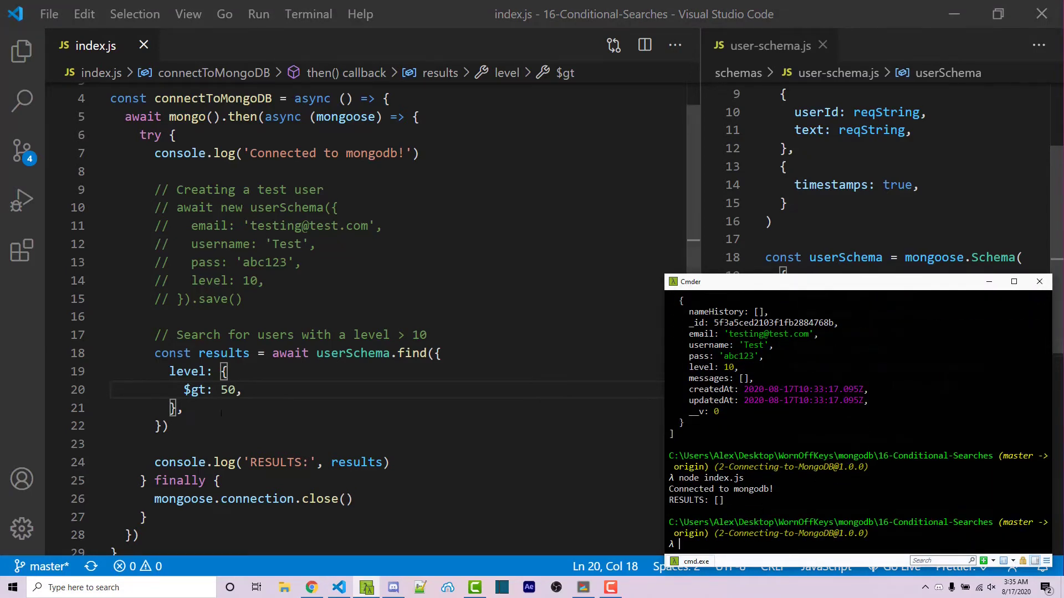
pyautogui.doubleClick(228, 389)
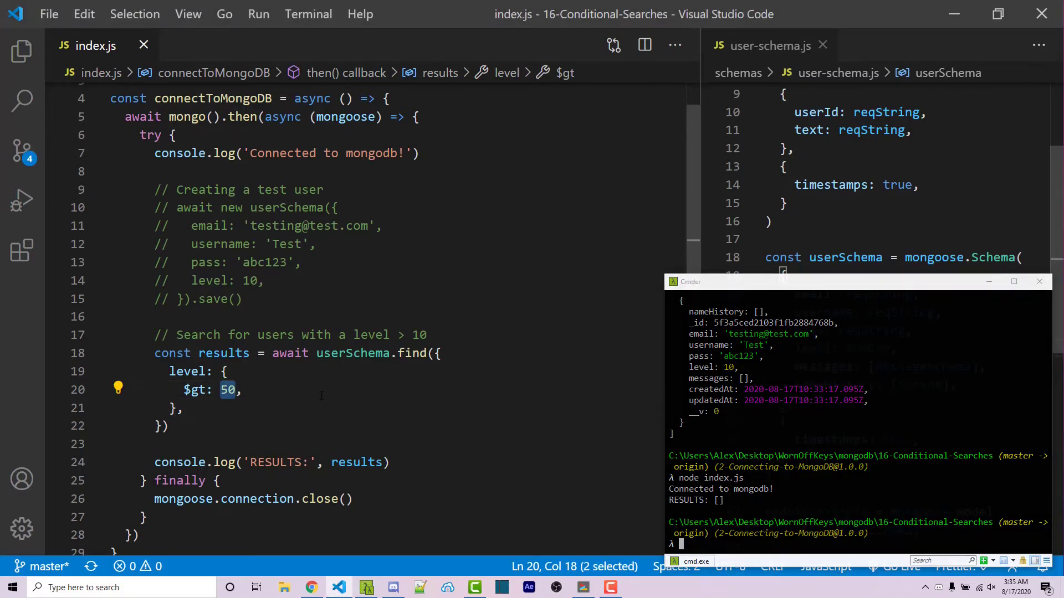
pyautogui.write('10')
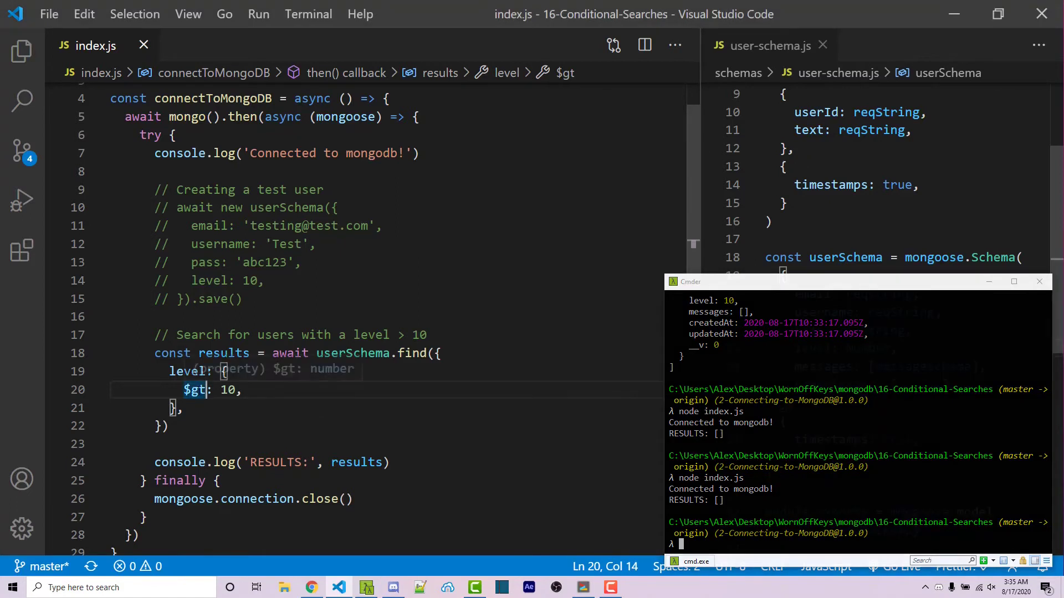
# Save and run the level query as $lte 10, then as $lt 10
pyautogui.write('e')
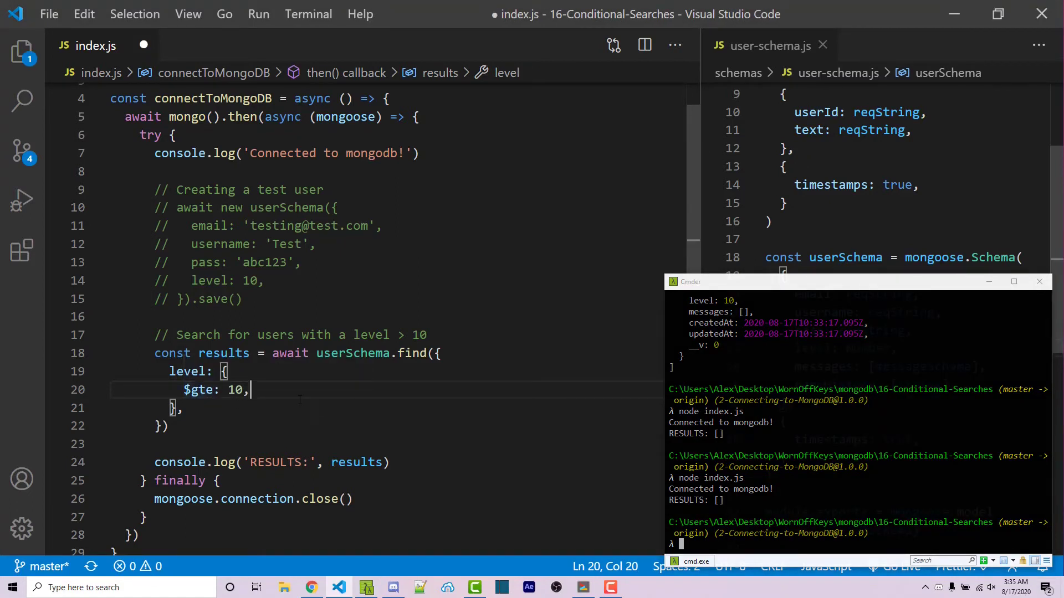
pyautogui.press('ctrl+s')
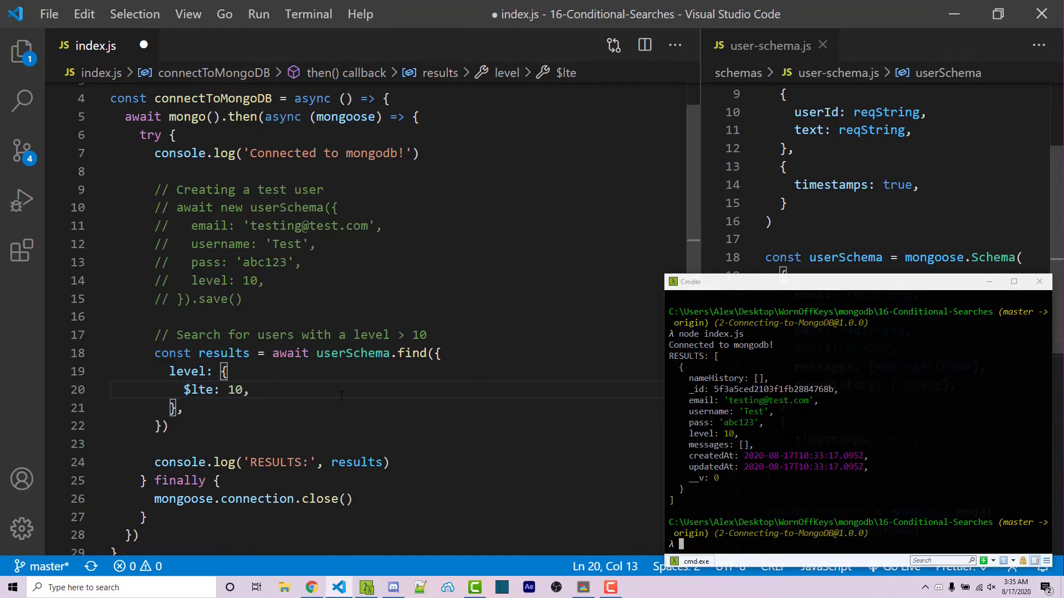
pyautogui.press('ctrl+s')
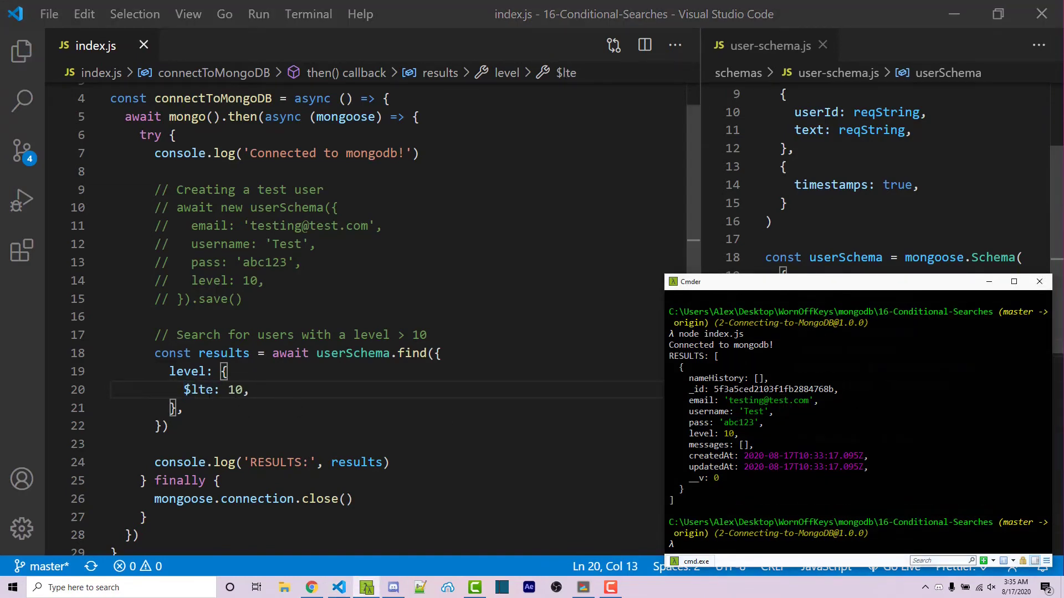
pyautogui.press('Backspace')
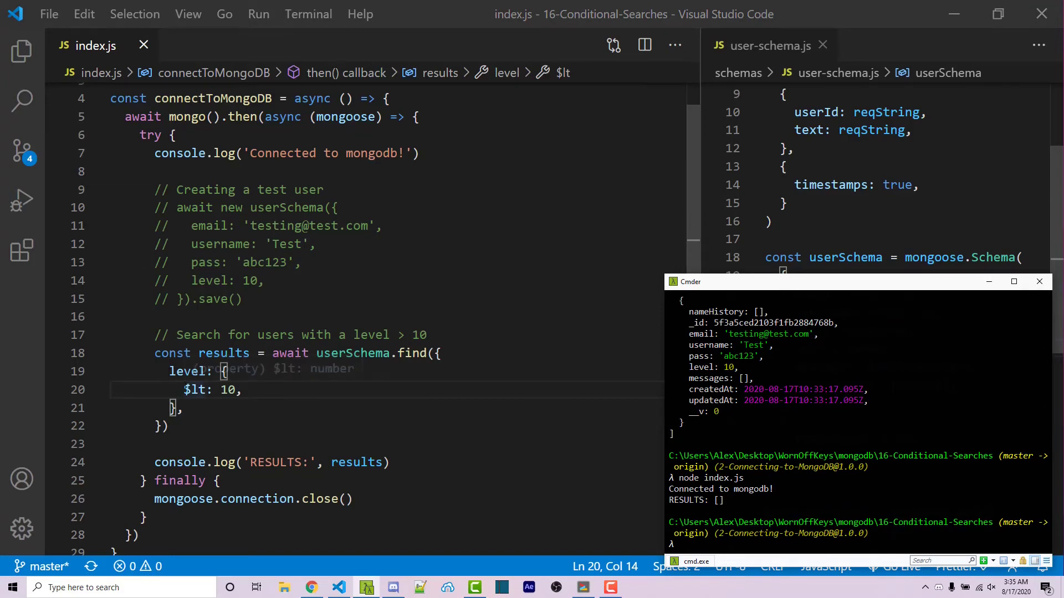
# Check level's Number type in the schema, then replace $lt with $exists: true
pyautogui.click(1037, 282)
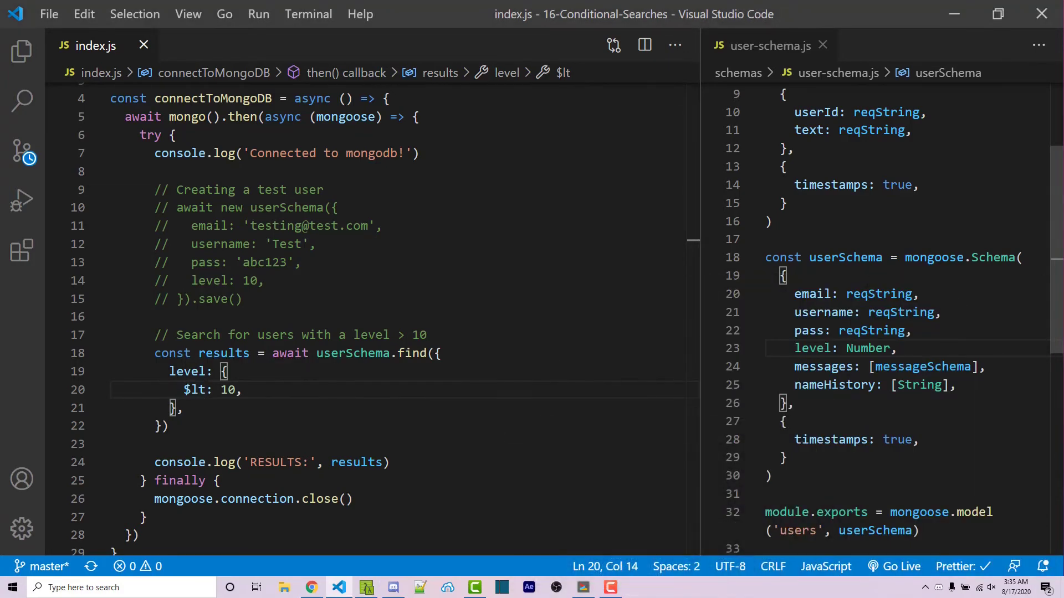
pyautogui.doubleClick(861, 348)
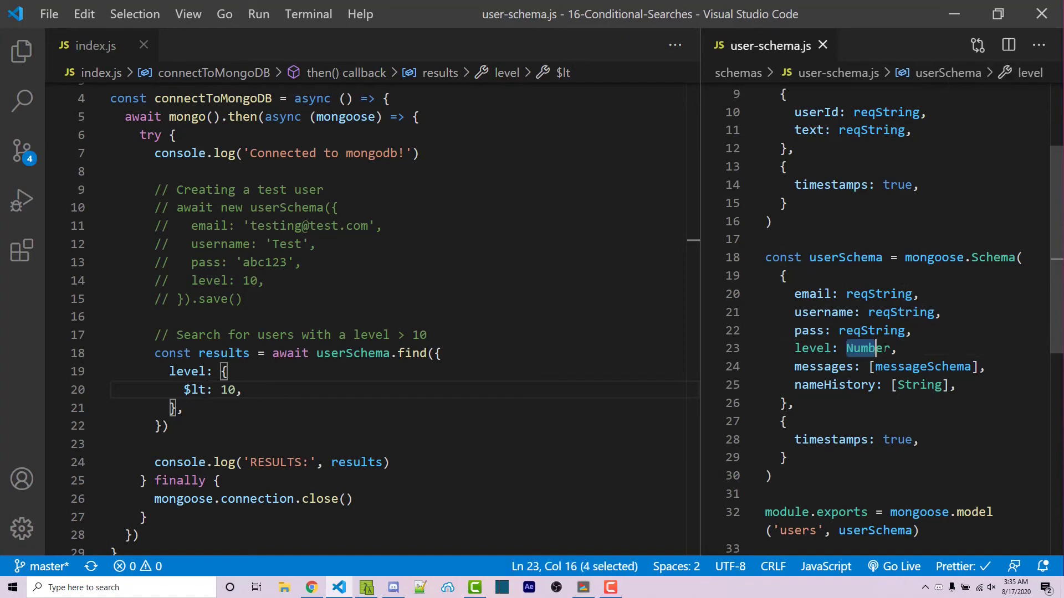
pyautogui.click(224, 372)
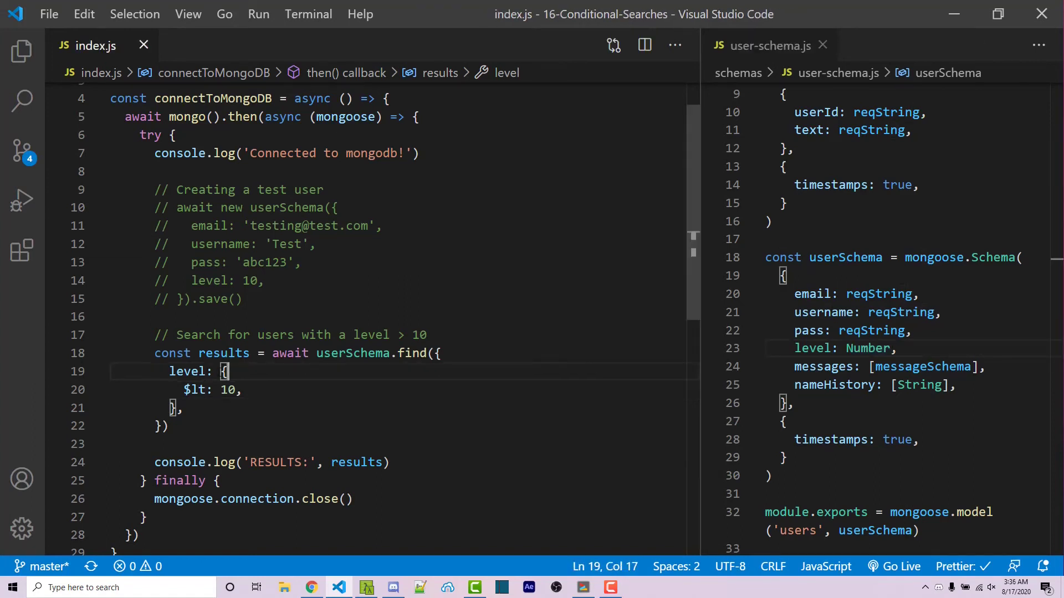
pyautogui.doubleClick(210, 389)
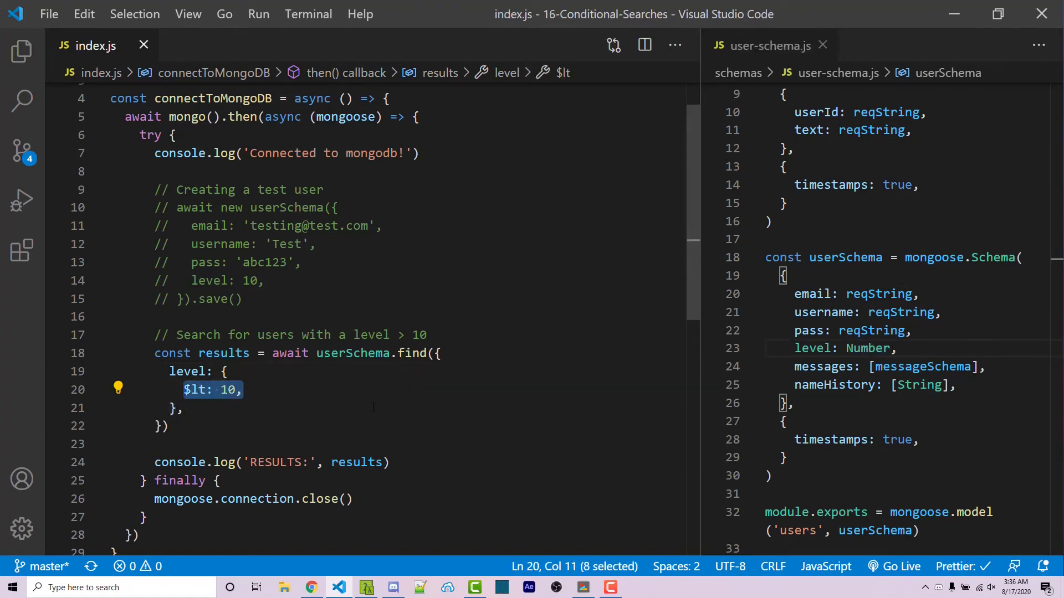
pyautogui.write('$exists')
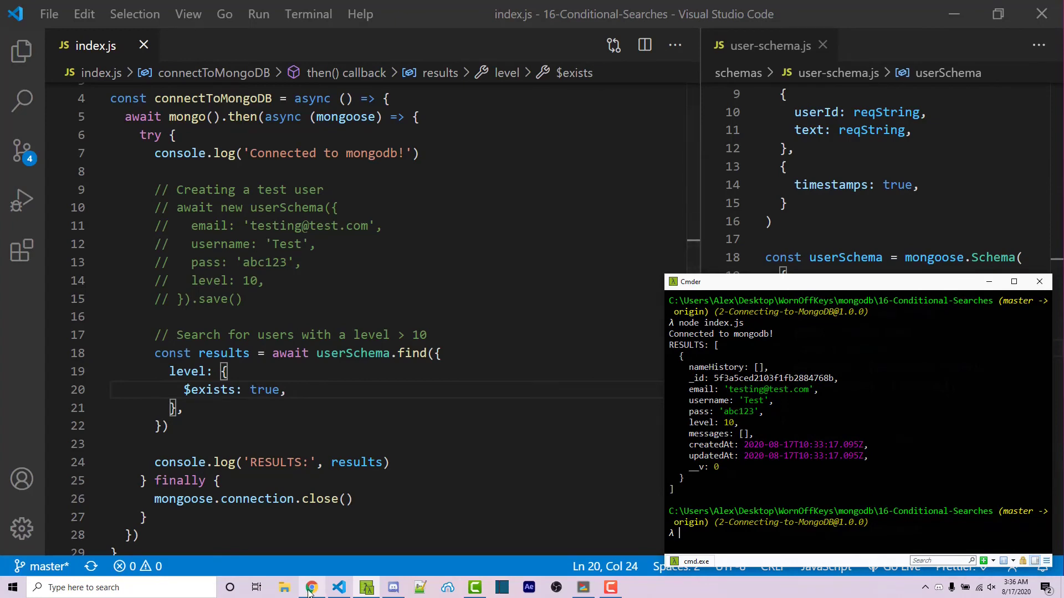
# Edit the Atlas Test user document, delete its level field, and update it
pyautogui.click(310, 587)
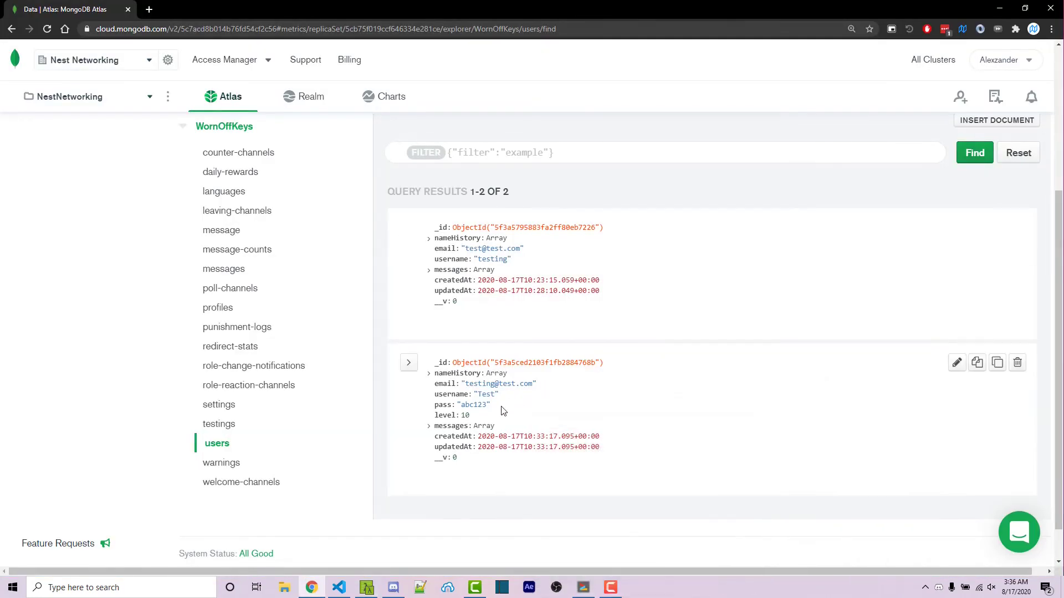
pyautogui.moveTo(916, 392)
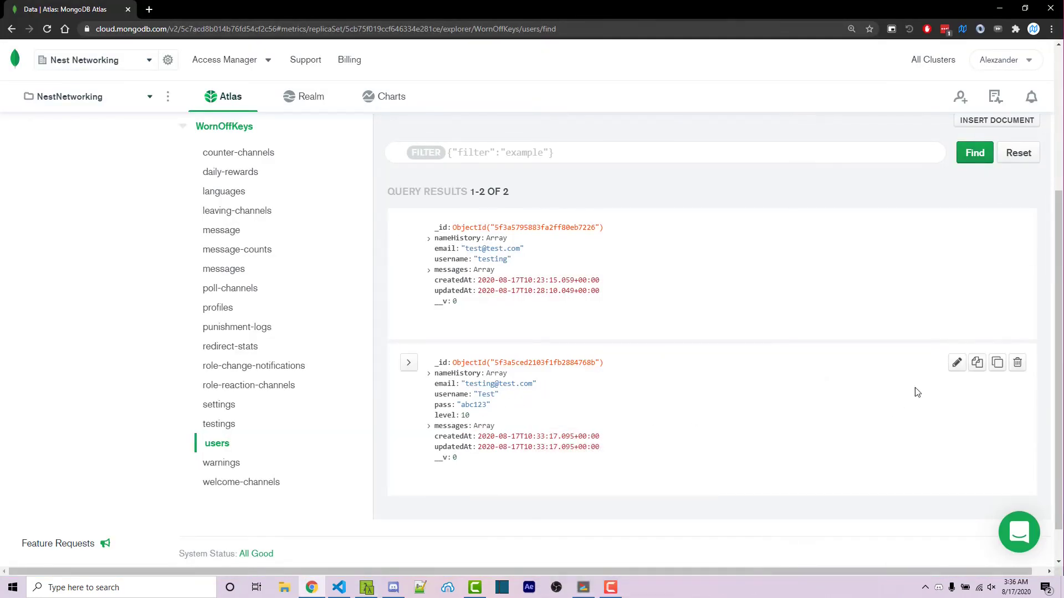
pyautogui.click(956, 362)
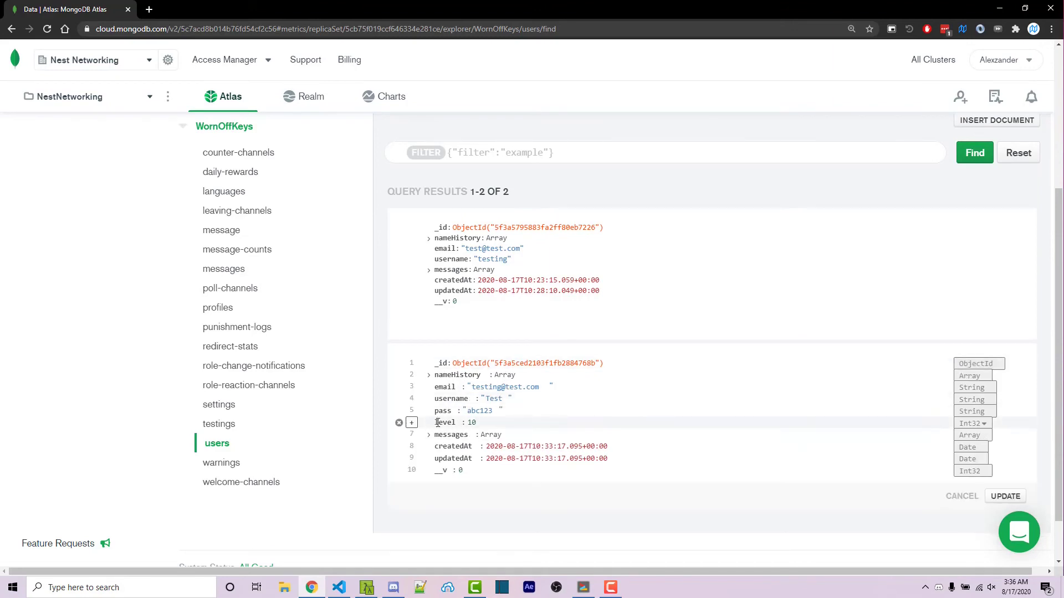
pyautogui.click(1005, 495)
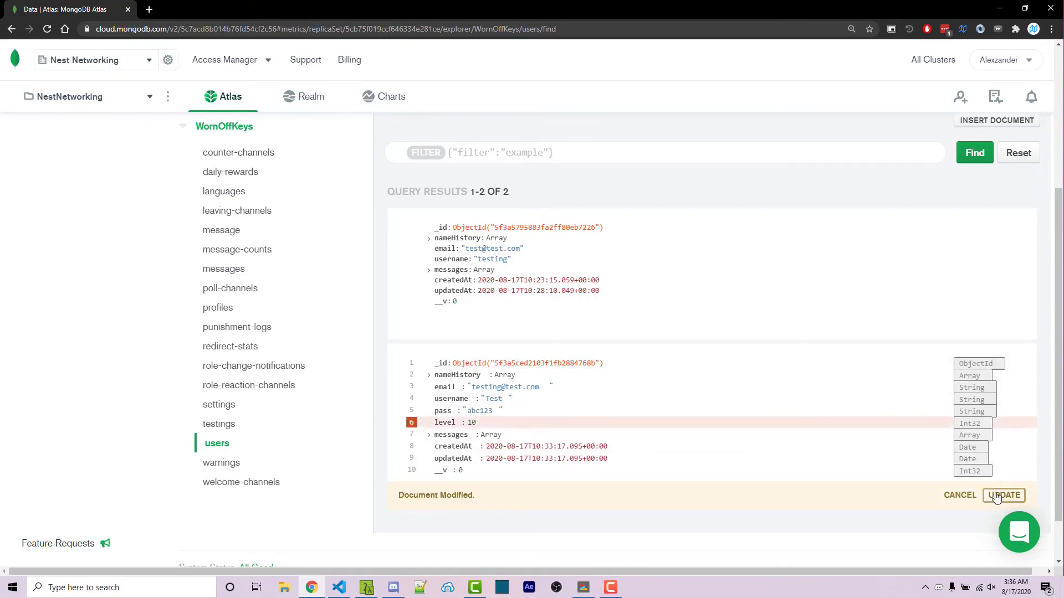
pyautogui.click(1004, 496)
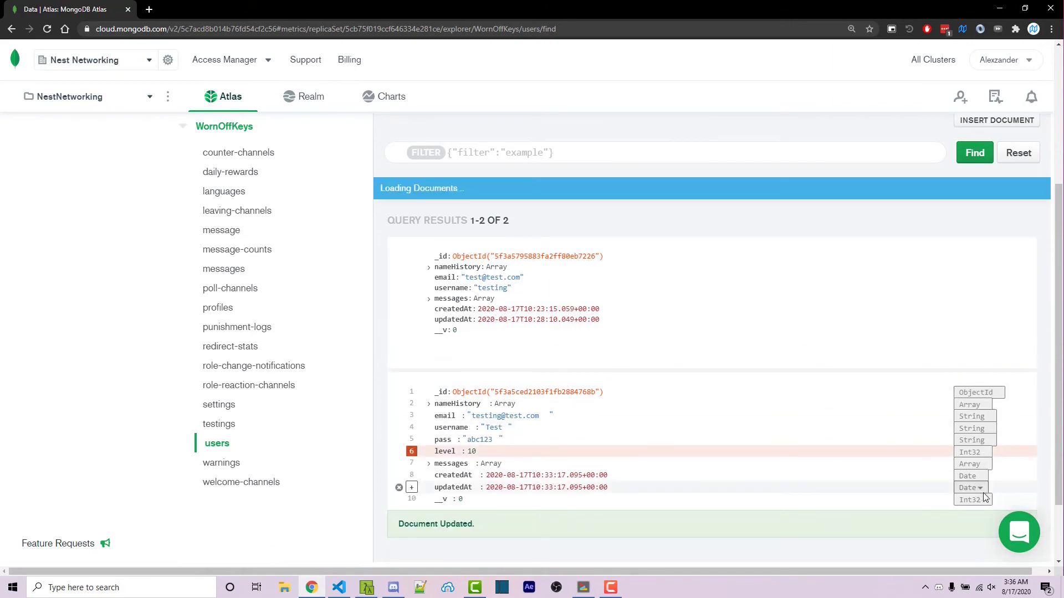
pyautogui.click(339, 587)
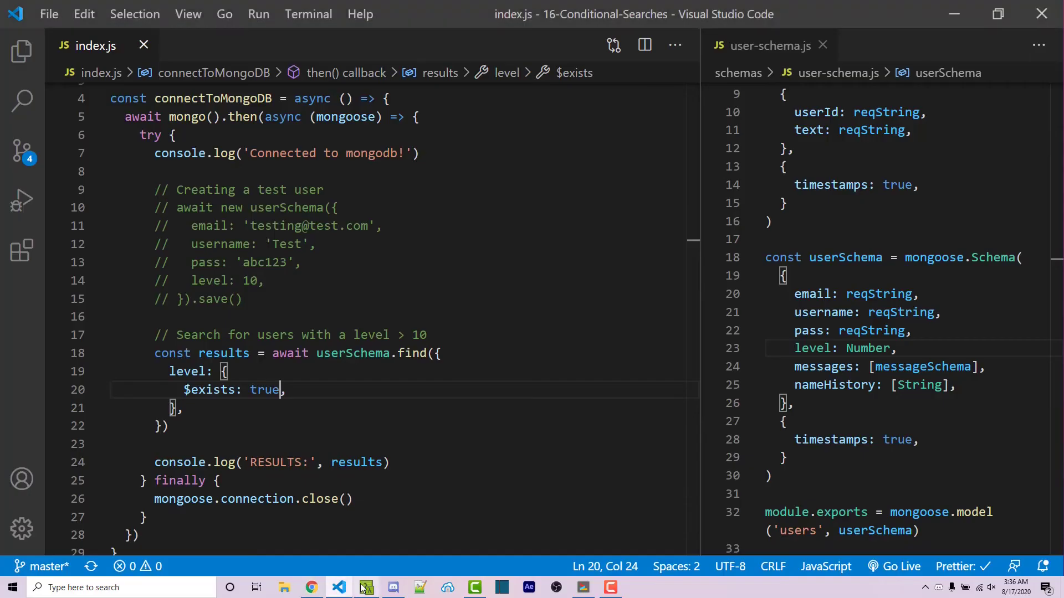
# Run node index.js in Cmder, getting empty results for $exists: true
pyautogui.click(366, 587)
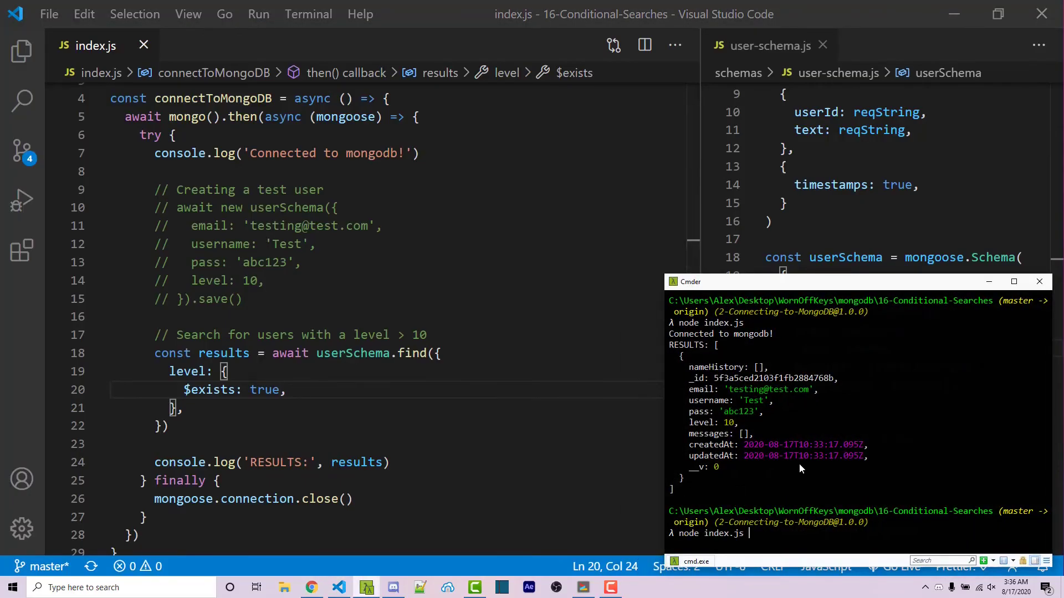
pyautogui.press('Return')
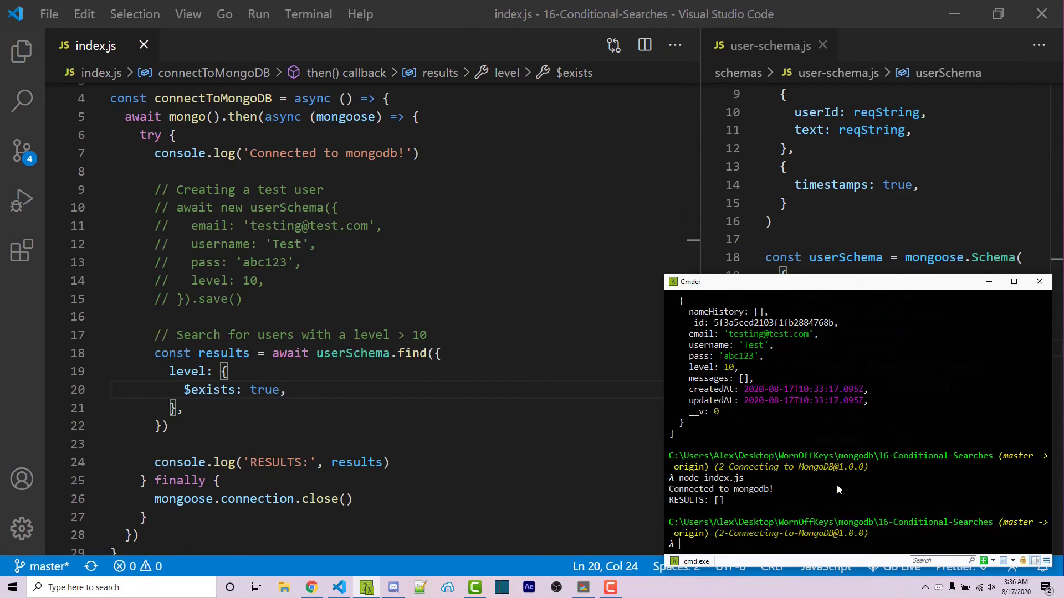
pyautogui.moveTo(717, 500)
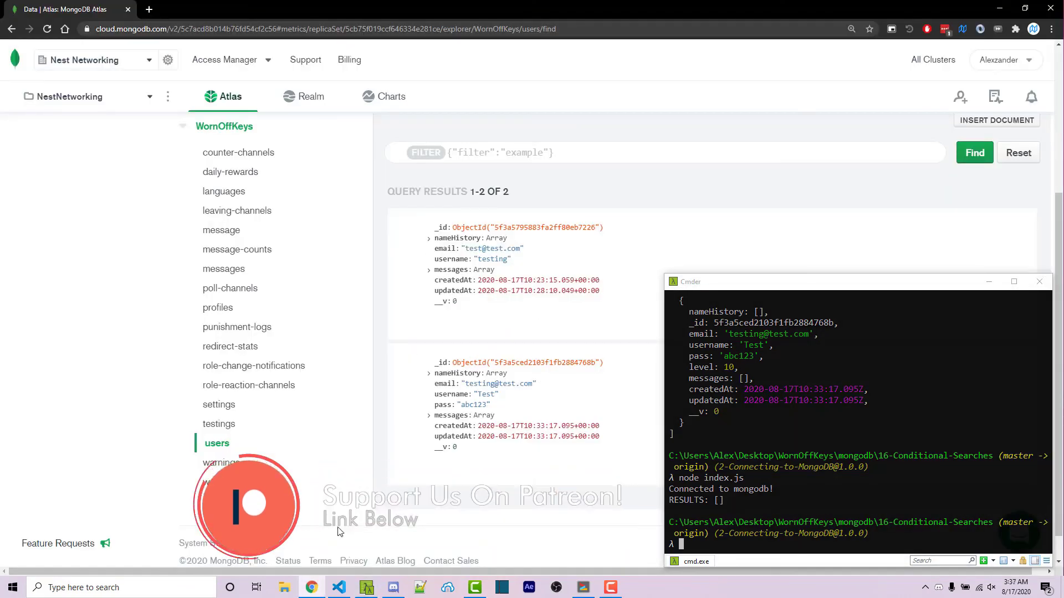
# Set the condition to $exists: false, run node index.js, and scroll through both users
pyautogui.click(366, 588)
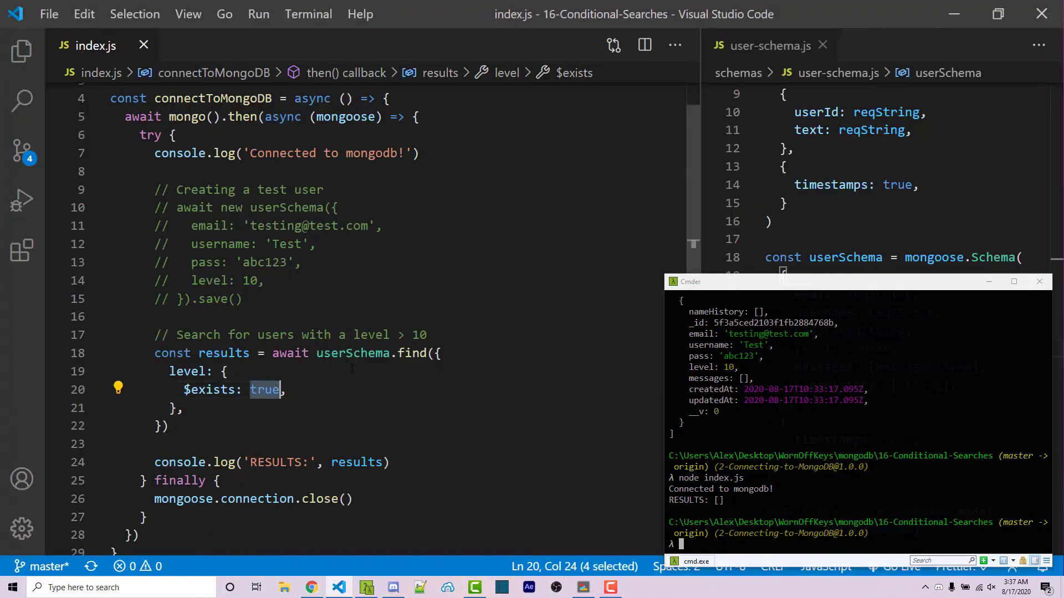
pyautogui.write('false')
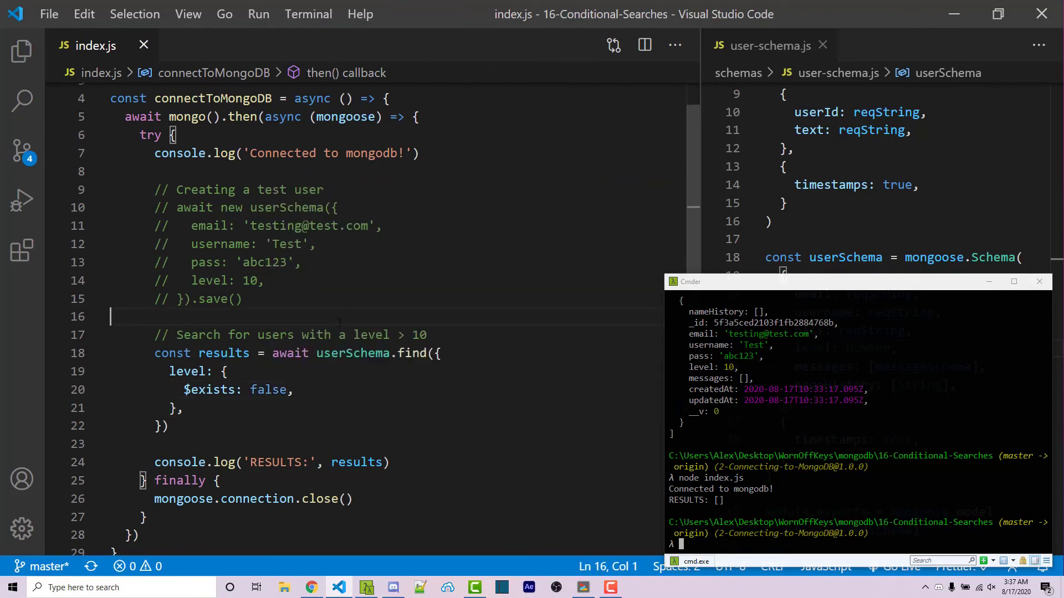
pyautogui.moveTo(734, 416)
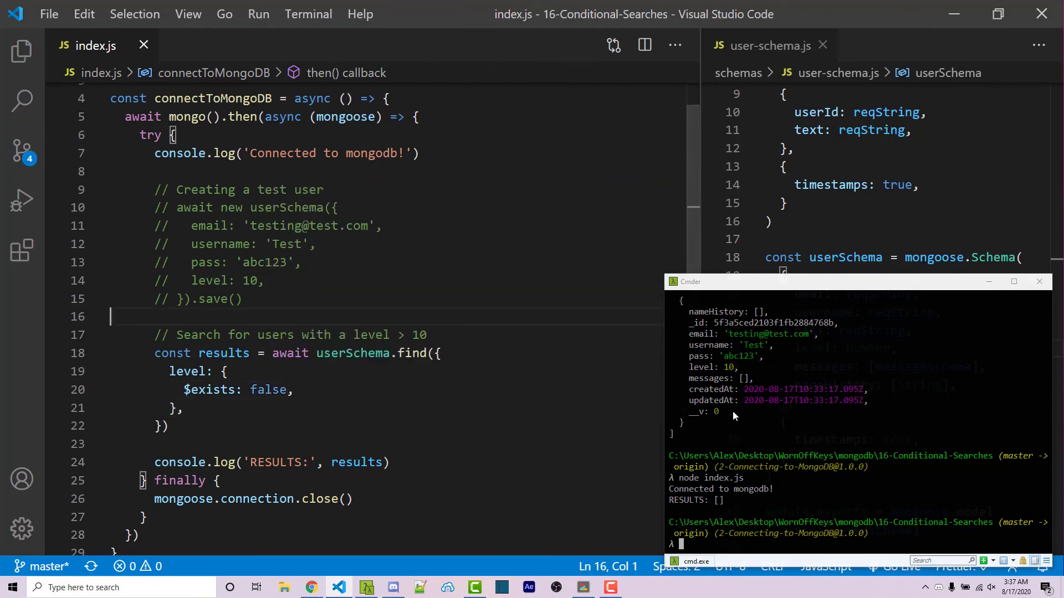
pyautogui.write('node index.js')
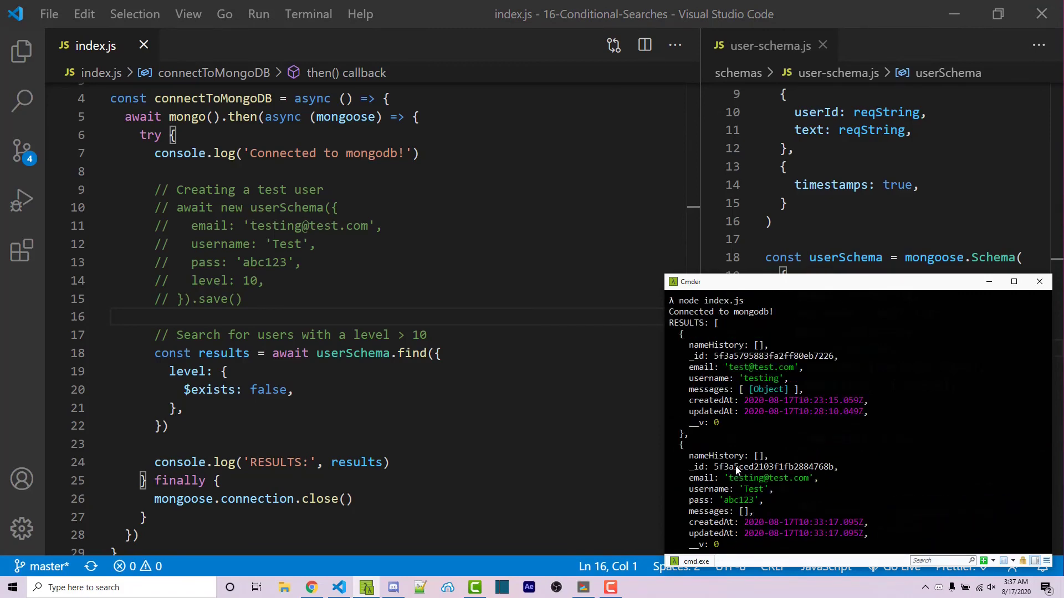
pyautogui.scroll(-3)
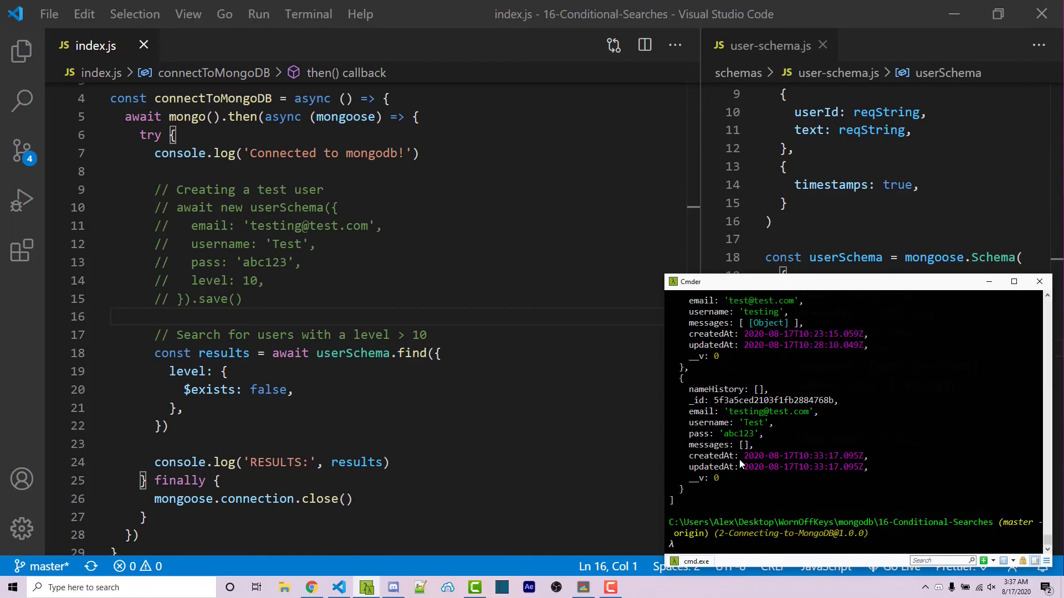